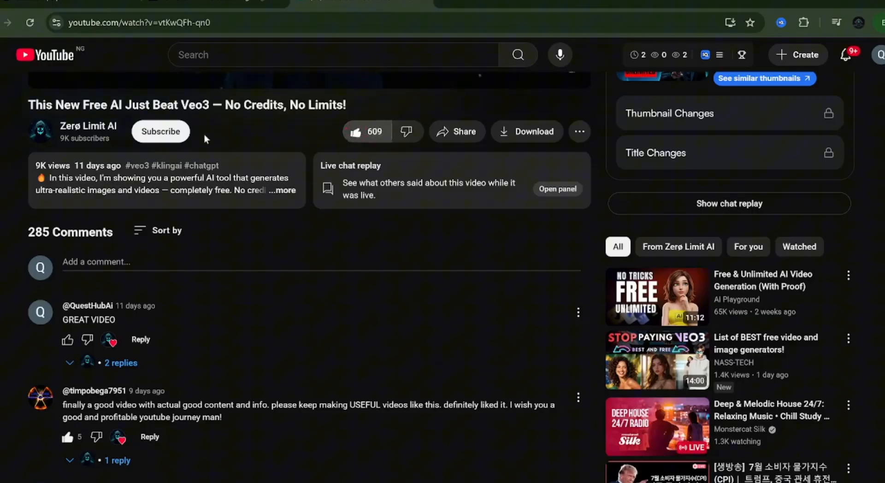
Find Google Flow via 'veo3 flow', sign in with Google, and load videoinu.com in another tab.
click(160, 131)
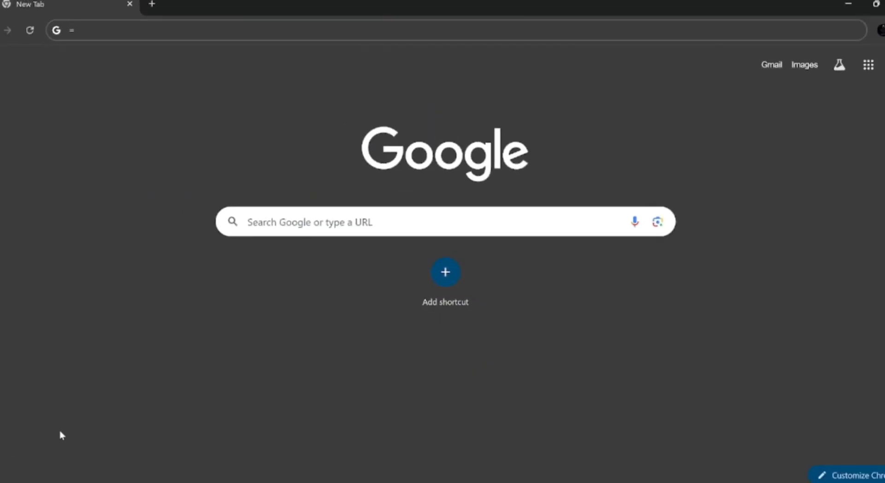
mouse_move(65, 426)
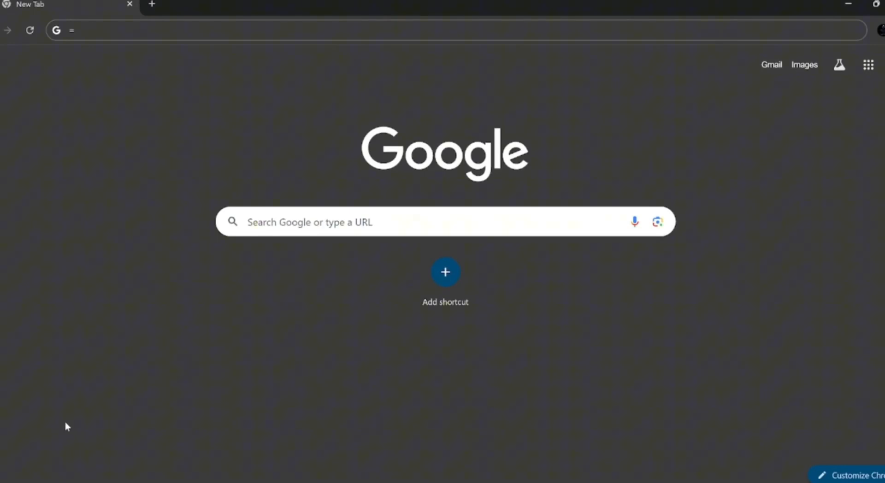
mouse_move(18, 236)
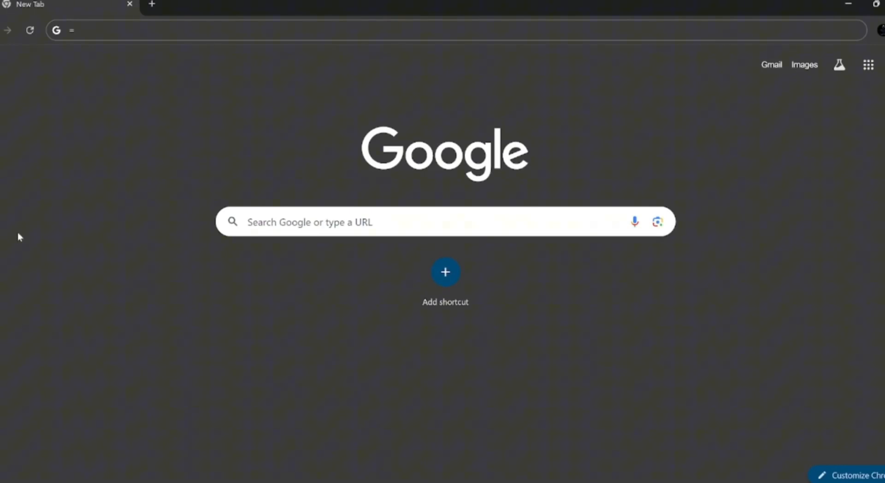
mouse_move(130, 163)
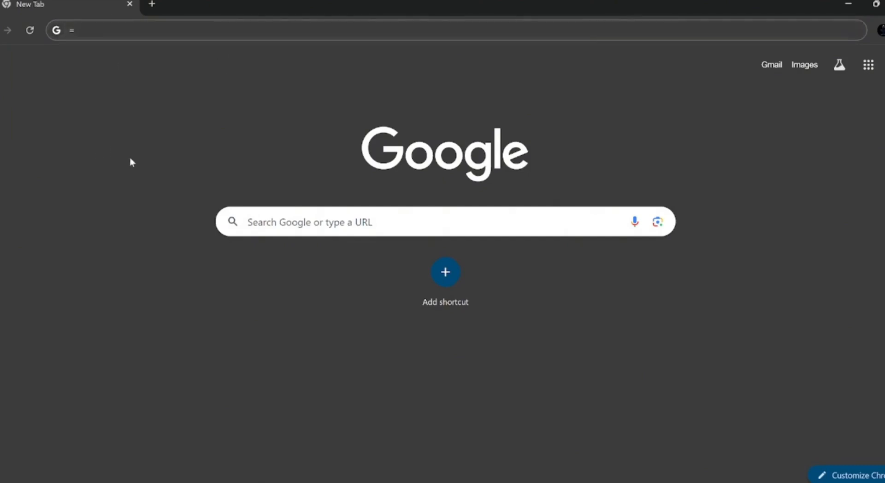
text(videoinu.com)
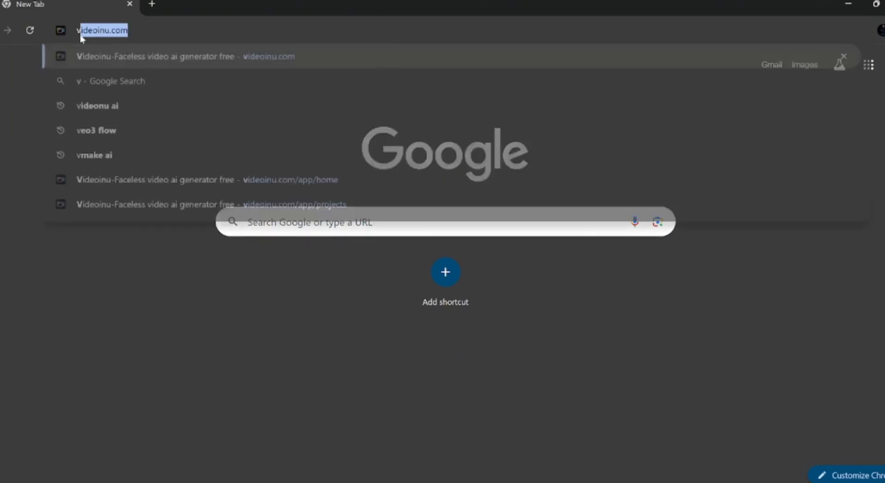
text(veo3 fl)
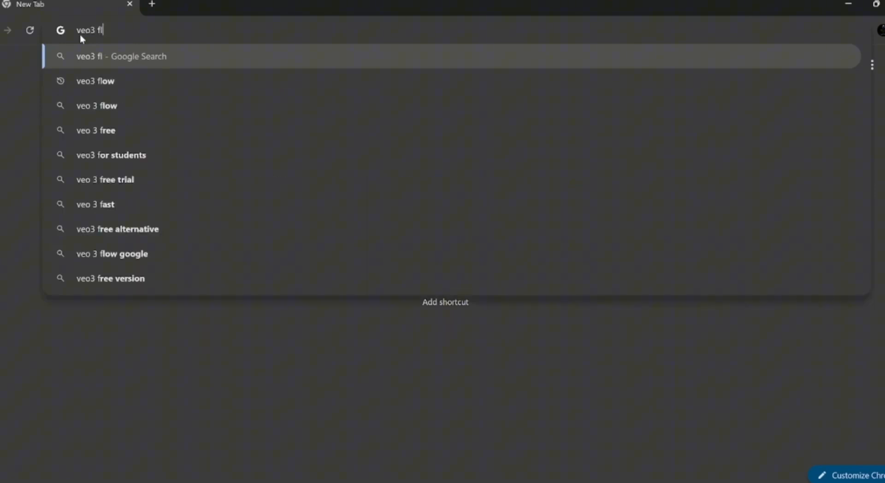
click(95, 81)
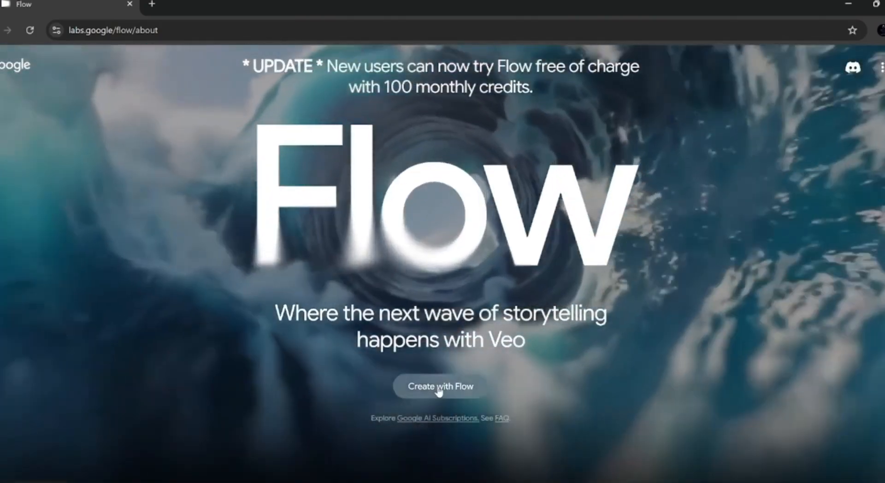
click(439, 387)
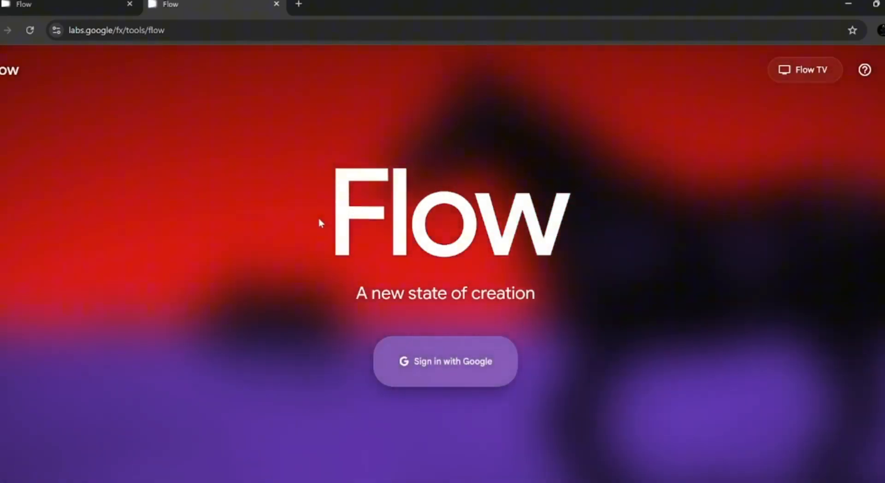
click(444, 361)
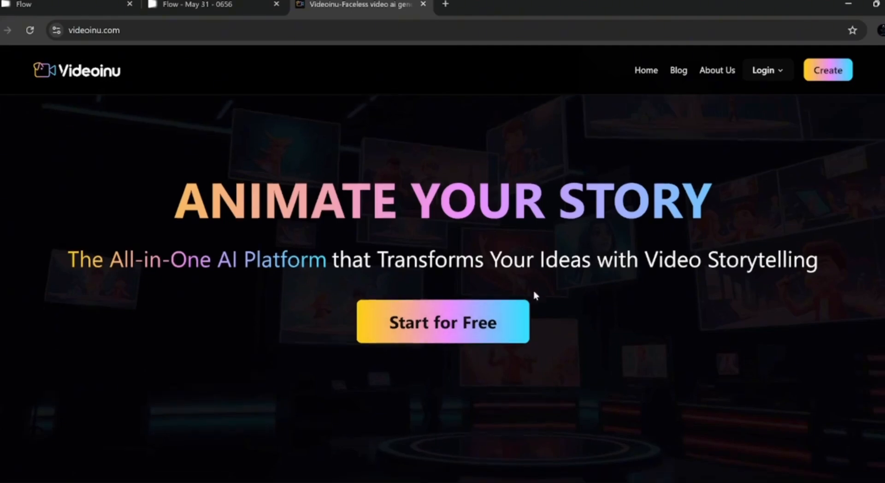
Enter Videoinu via Start for Free and start a new AI Video Generator project.
click(443, 322)
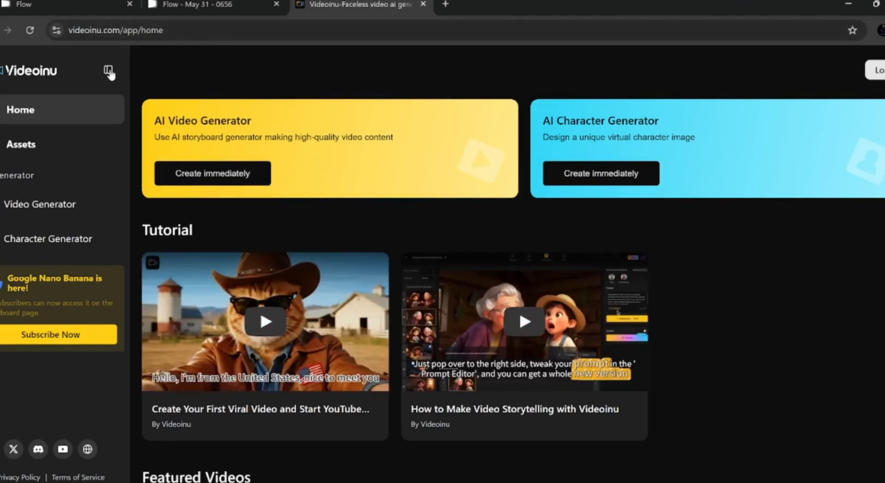
click(111, 74)
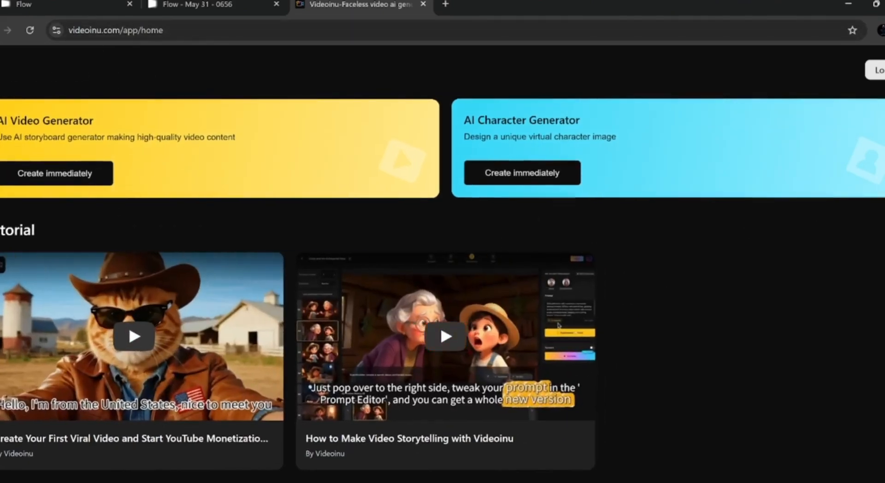
scroll(down, 3)
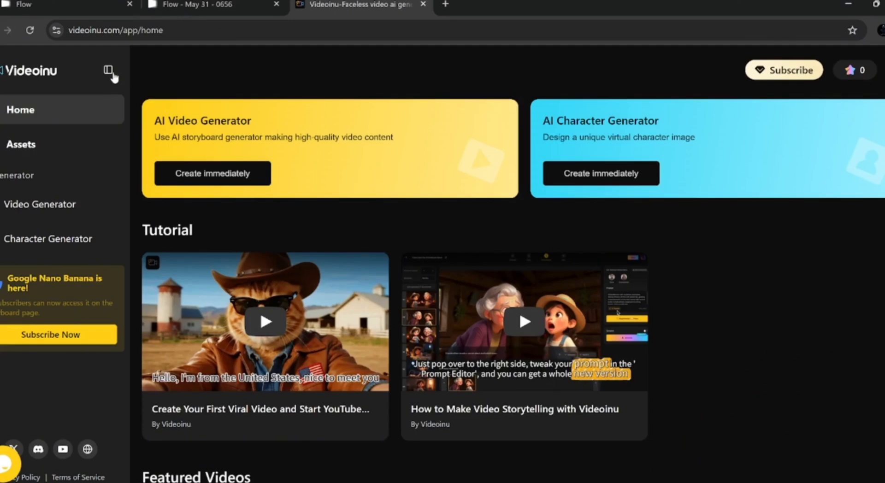
click(107, 72)
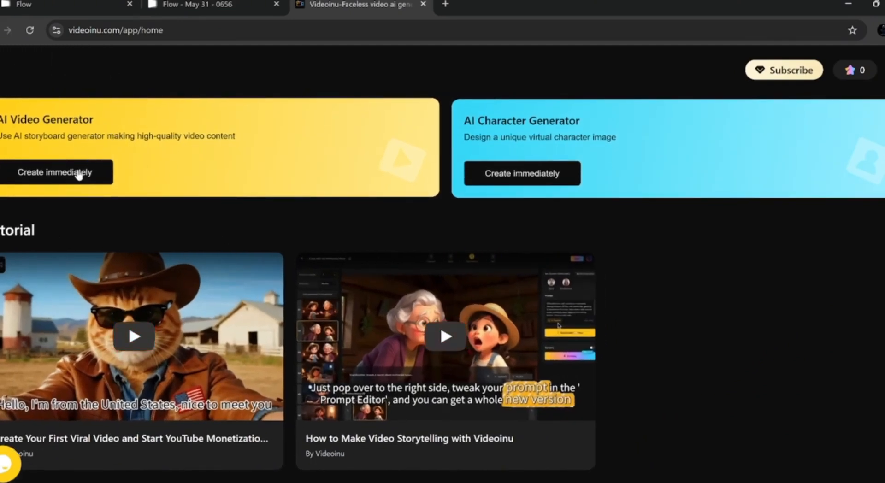
click(56, 172)
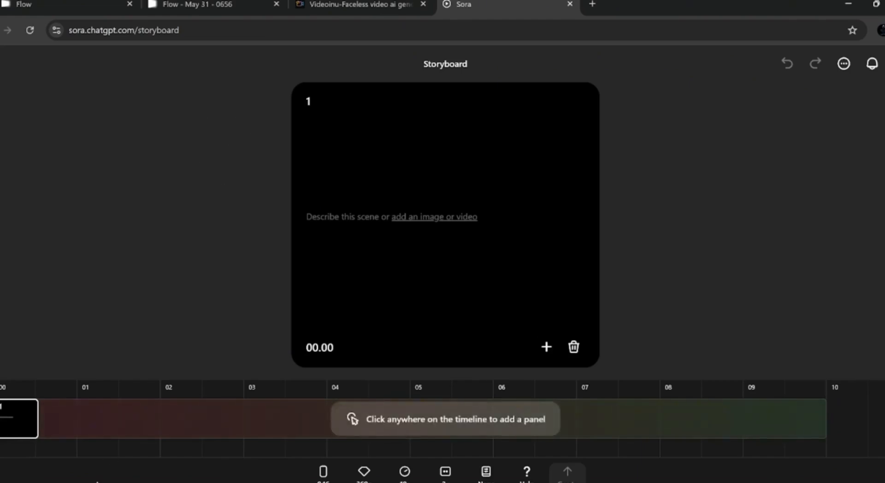
mouse_move(433, 462)
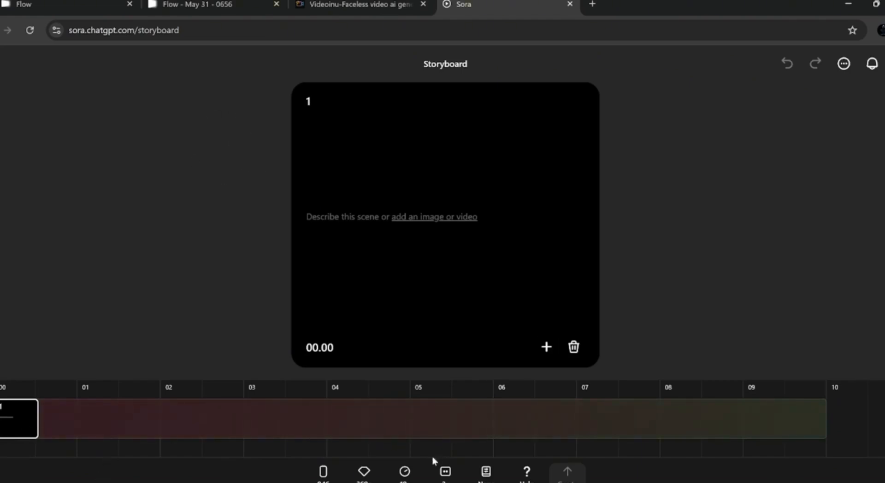
mouse_move(427, 433)
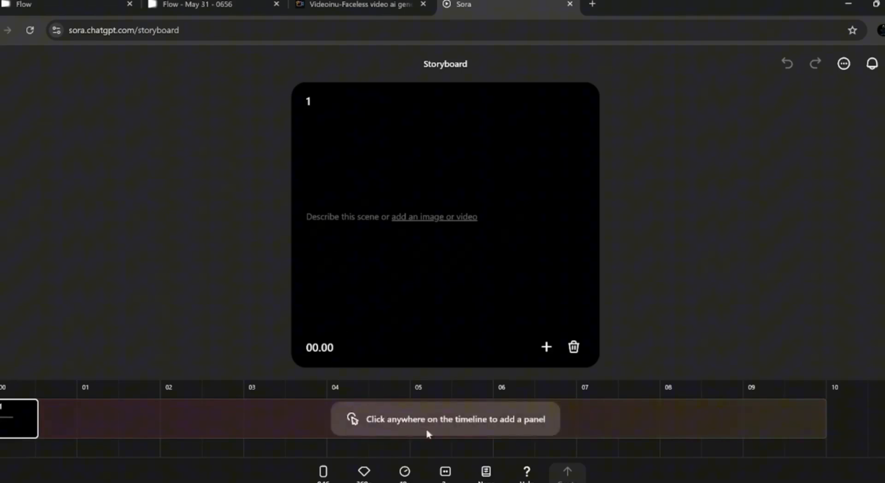
Switch from the empty Sora storyboard back to the Videoinu project tab.
click(360, 4)
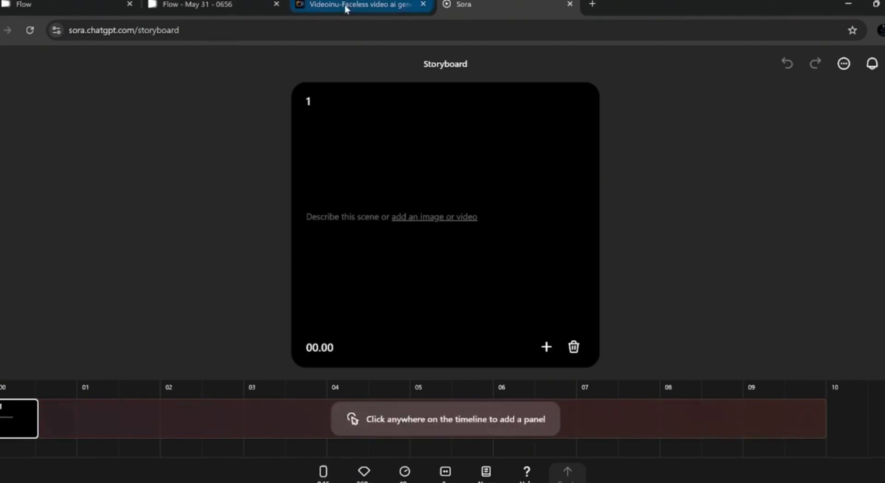
click(360, 5)
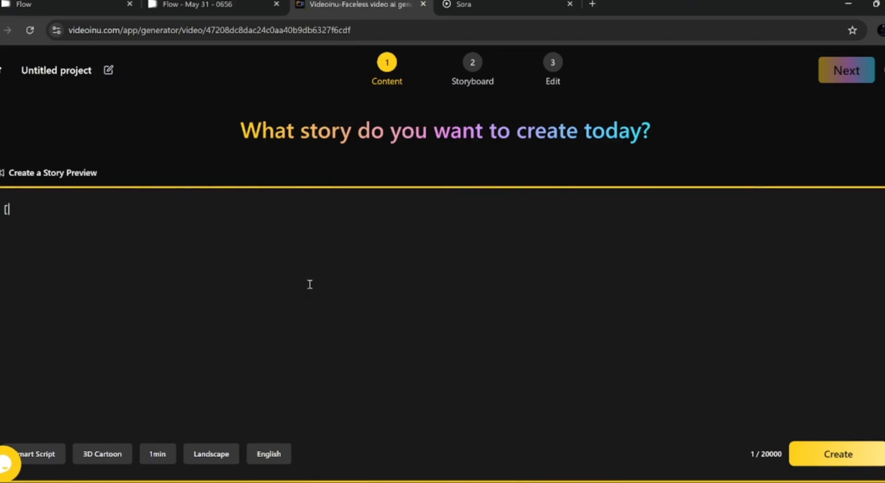
mouse_move(492, 237)
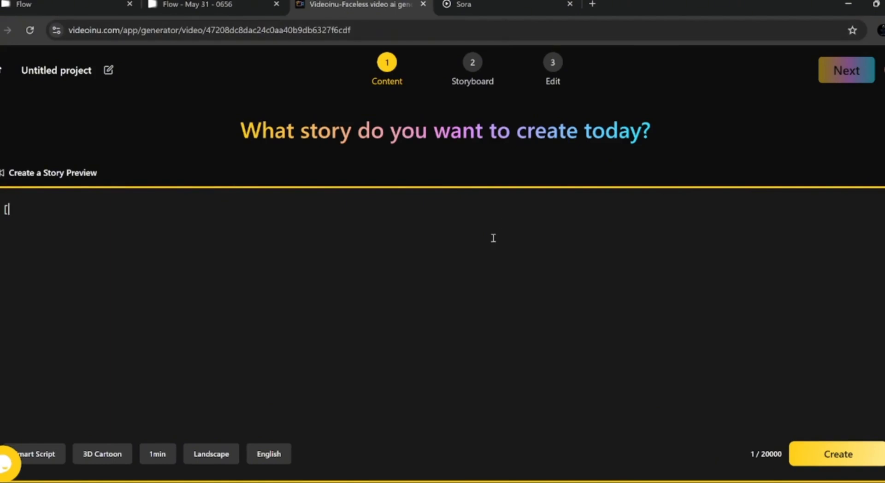
Paste the Riz robot gravity story with tone and style lines into the story box.
click(568, 5)
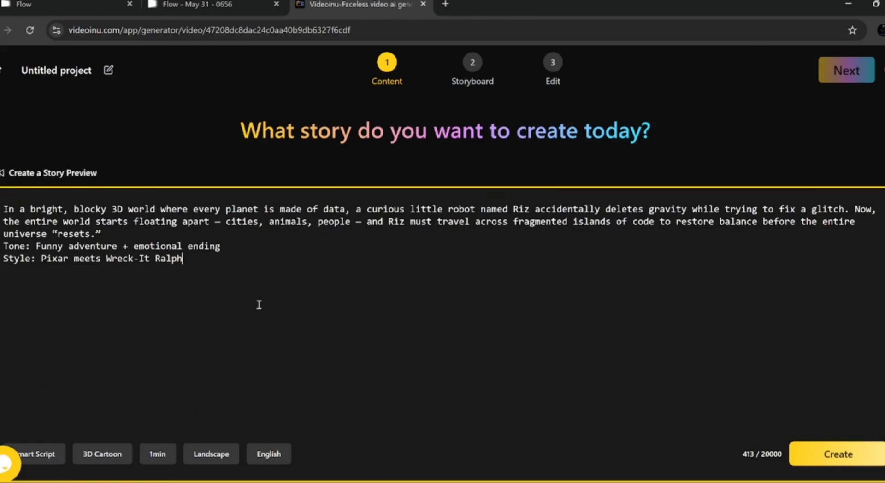
mouse_move(303, 332)
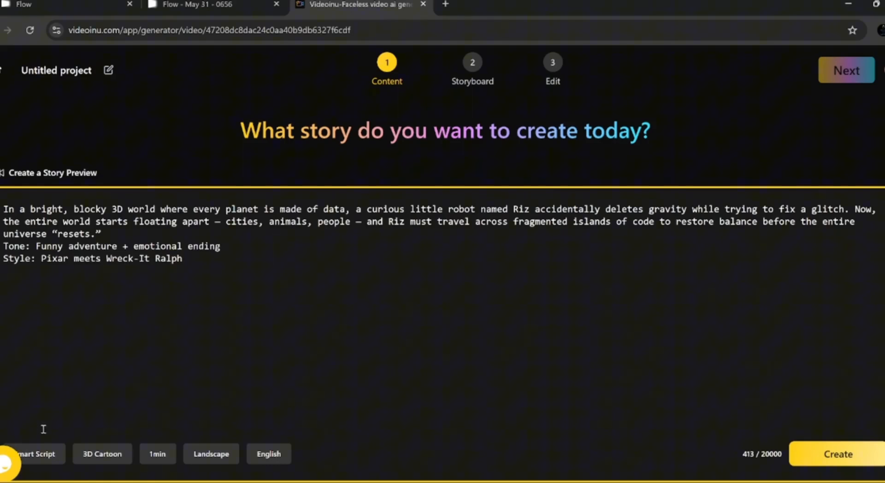
scroll(down, 3)
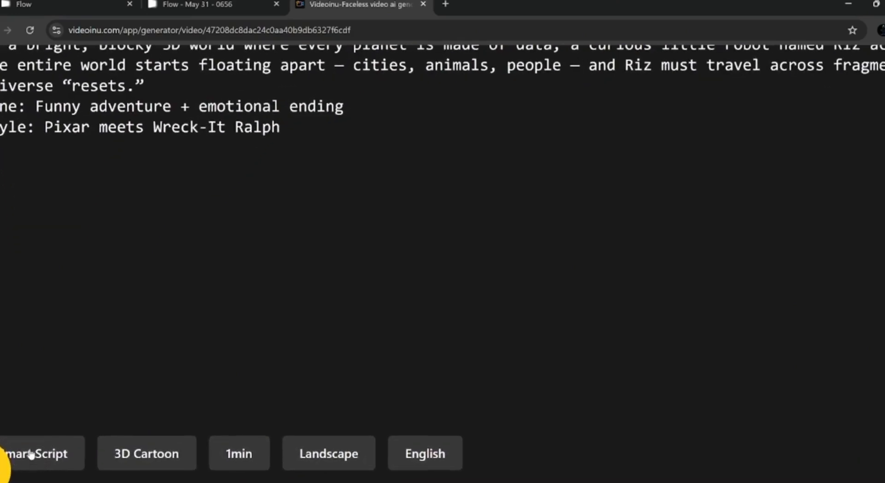
click(36, 454)
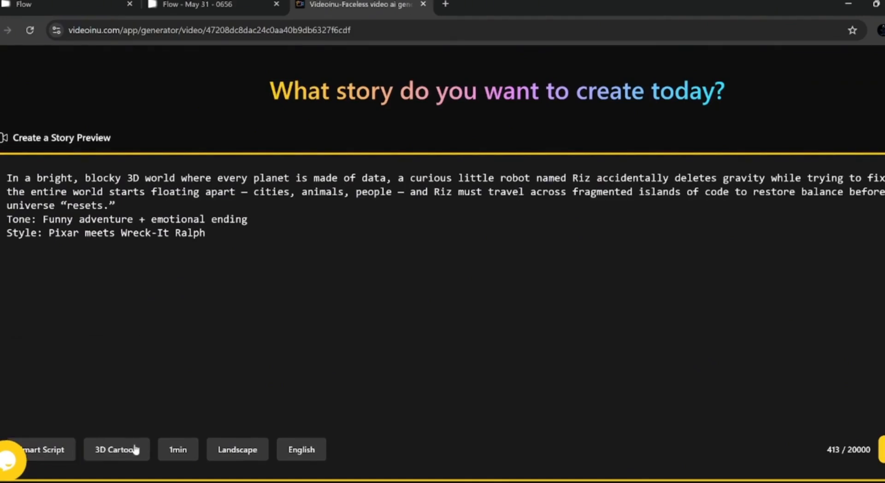
Review the visual style list and keep the 3D Cartoon style for the Riz story.
click(116, 449)
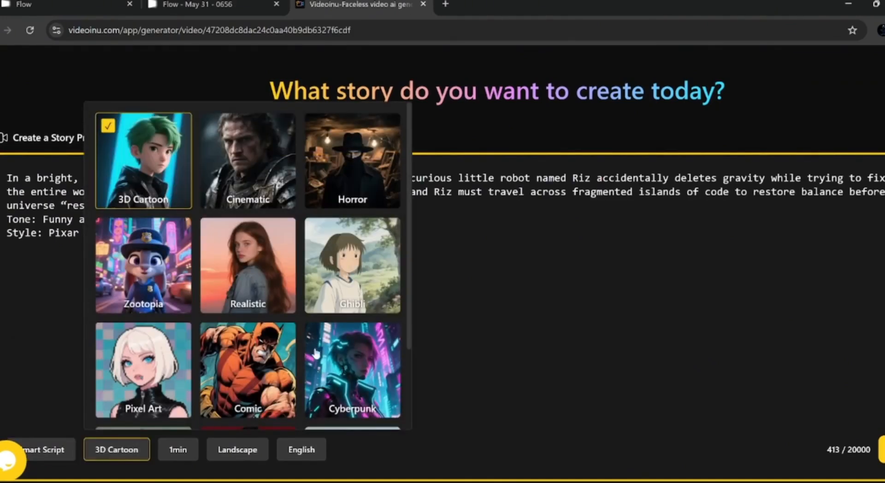
mouse_move(157, 186)
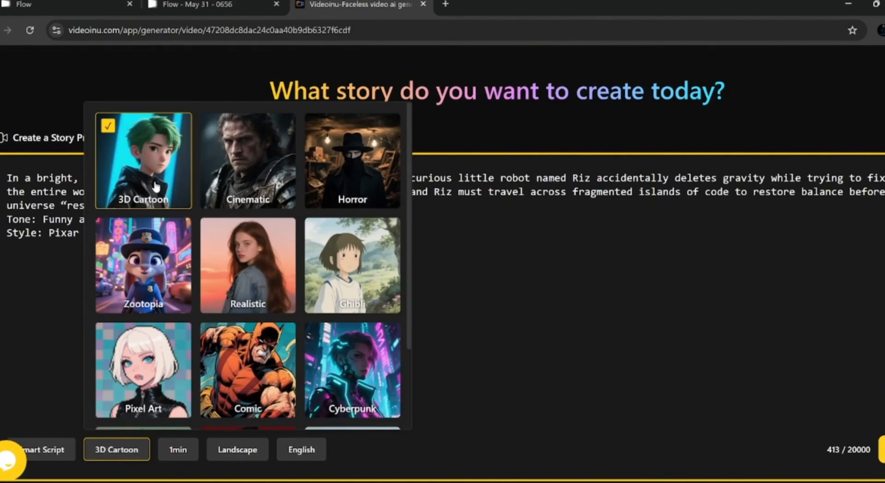
click(178, 450)
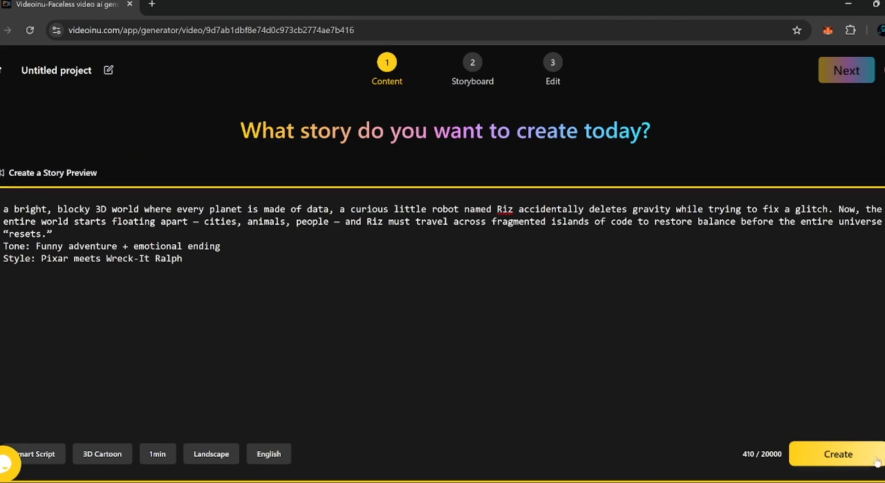
Generate the story shot preview and 18-scene 'Gravity: Ctrl+Undo' storyboard from the prompt.
click(838, 454)
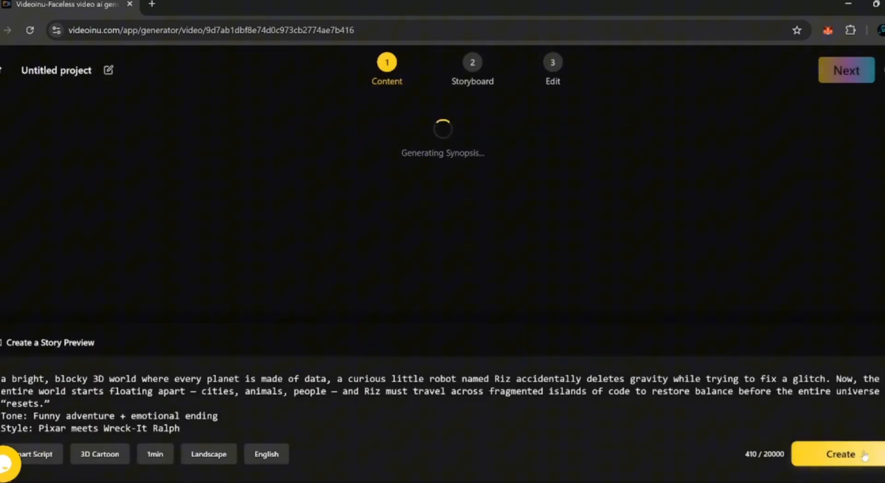
mouse_move(476, 434)
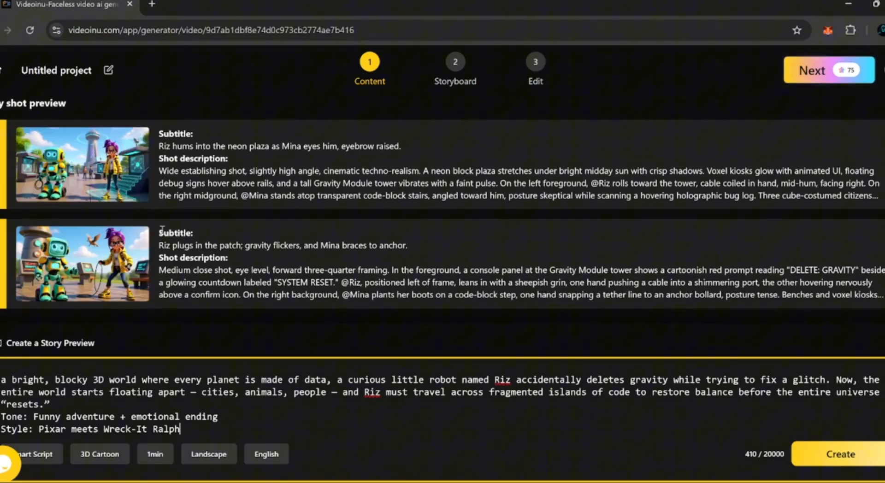
scroll(down, 3)
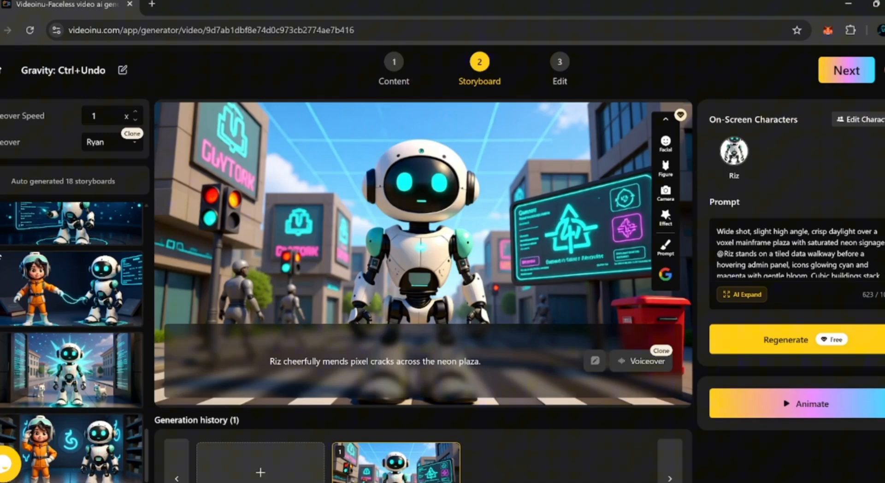
scroll(down, 3)
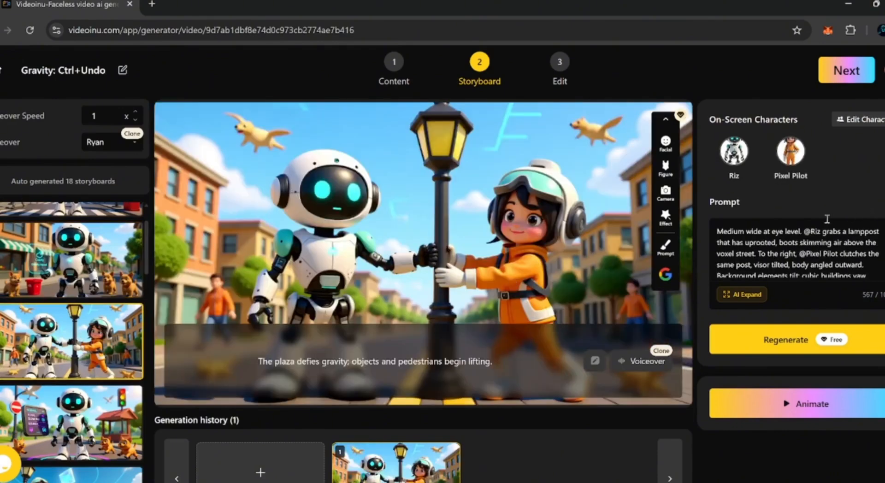
scroll(down, 3)
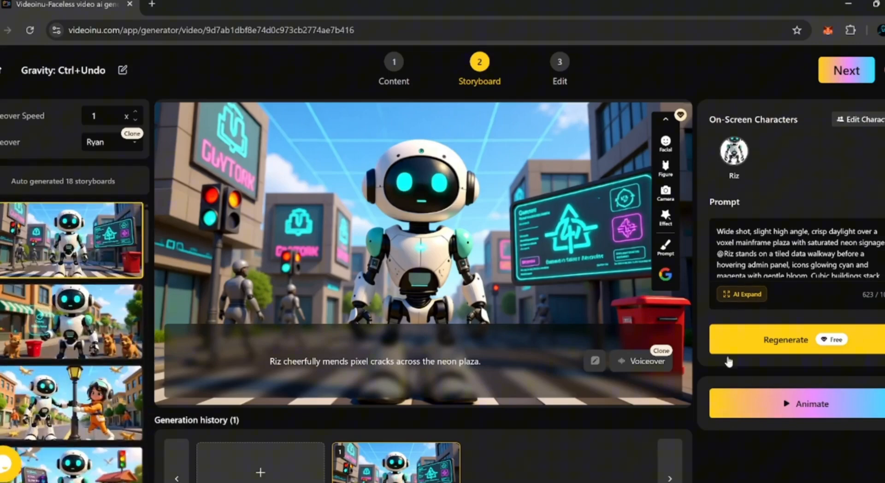
Launch Animate All on the 18 storyboards using the Hailuo 02 Standard model.
click(811, 404)
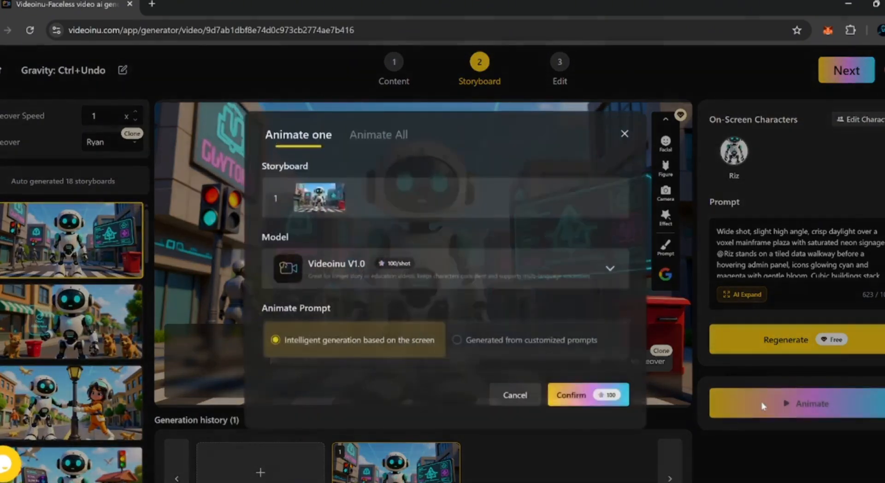
click(378, 135)
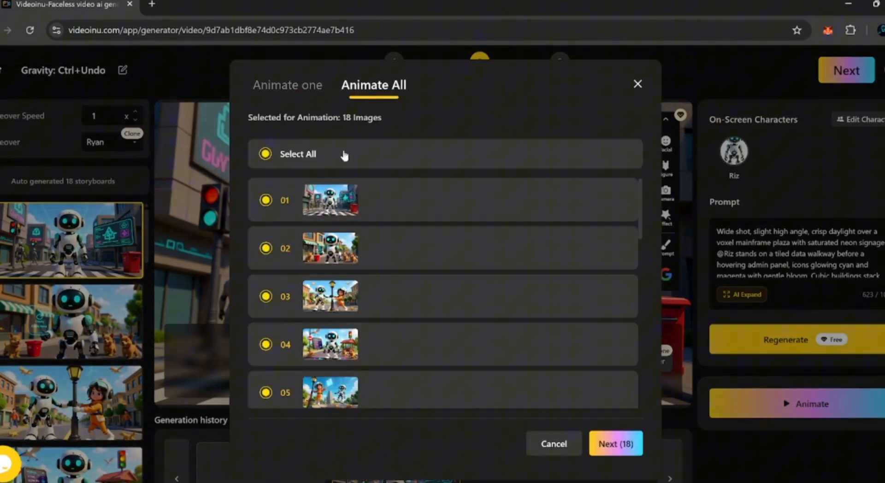
click(614, 443)
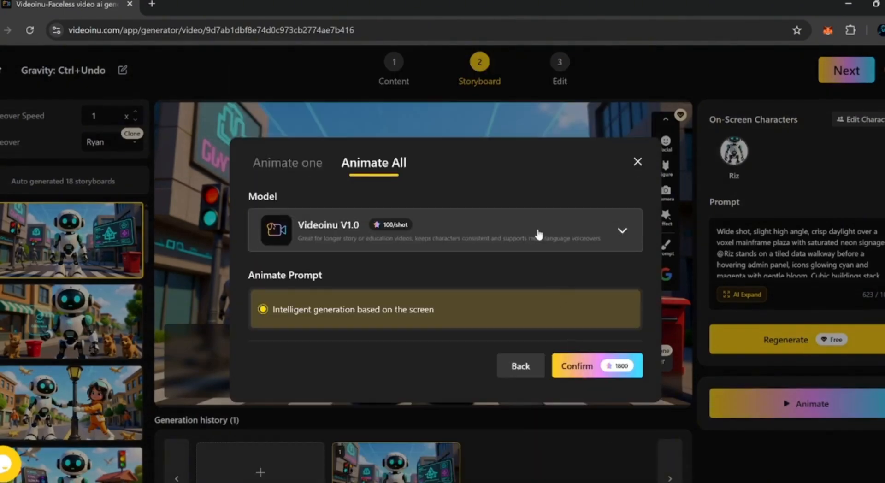
click(621, 230)
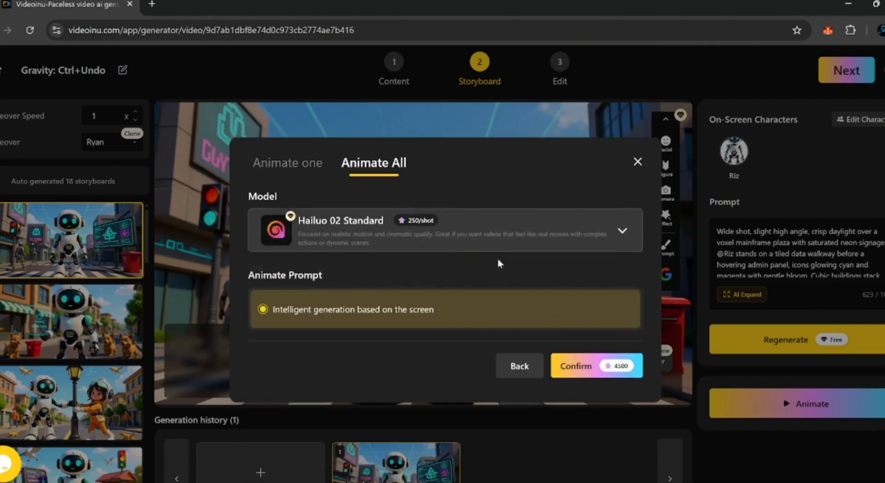
click(593, 366)
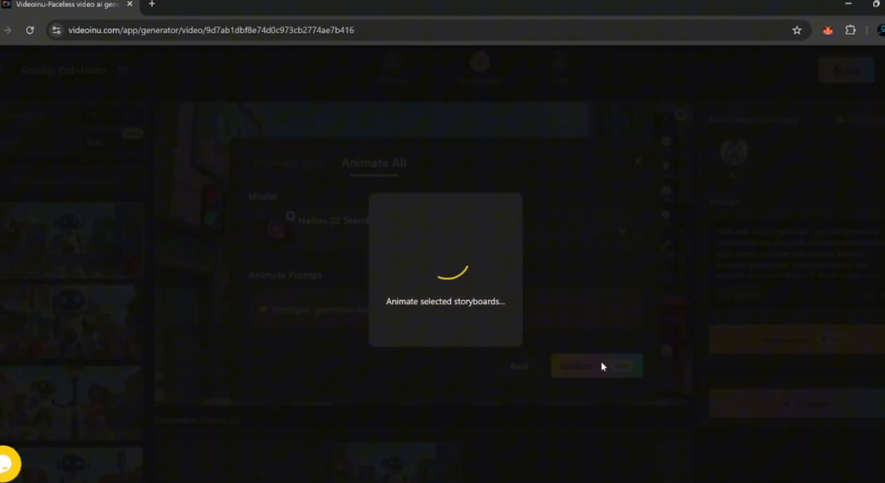
click(597, 366)
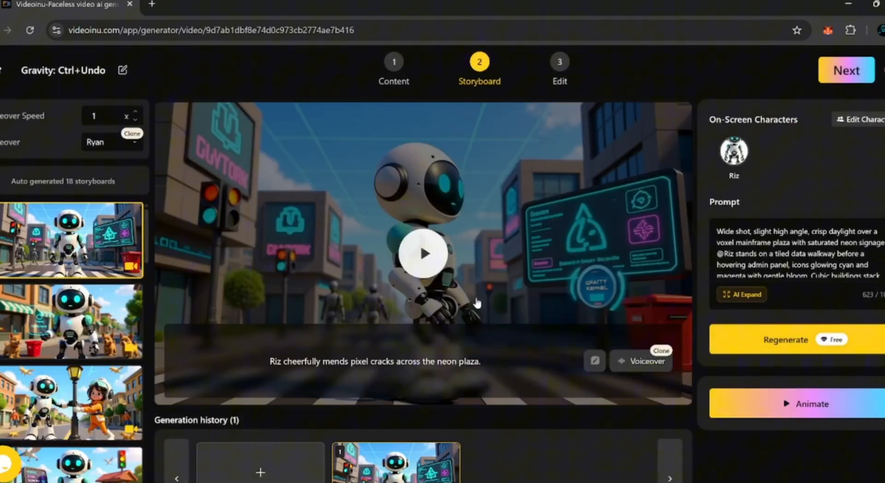
Set Riz as voiceover speaker for the Old Coder scene, preview the voice, and save via Next.
click(423, 253)
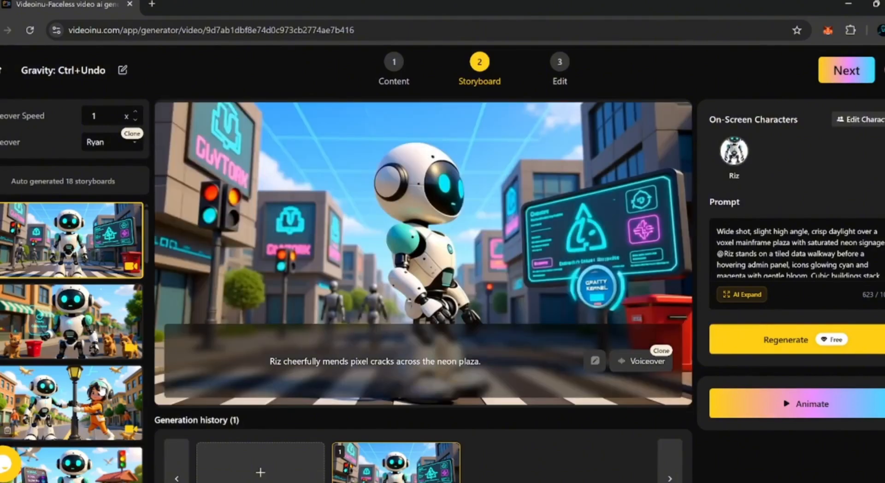
click(641, 361)
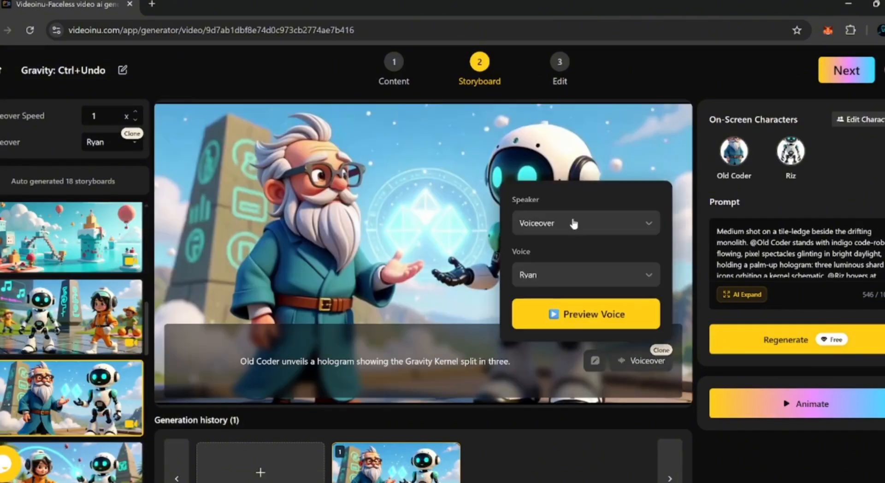
click(584, 222)
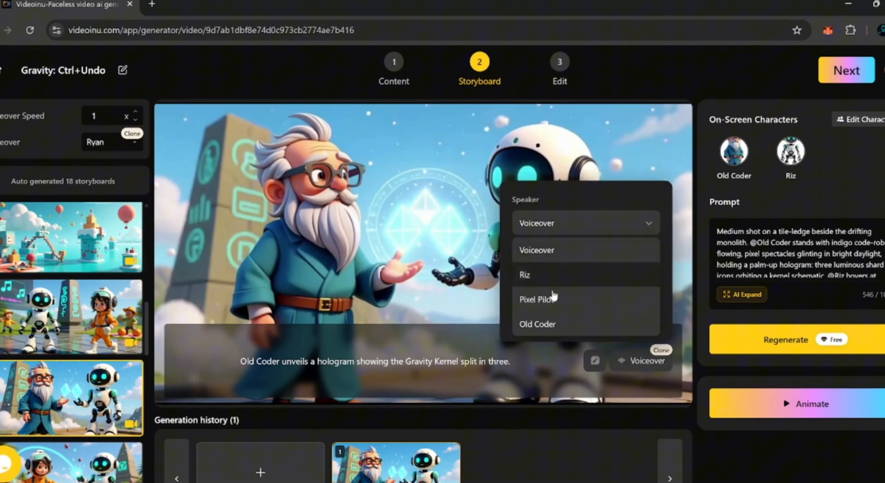
mouse_move(546, 284)
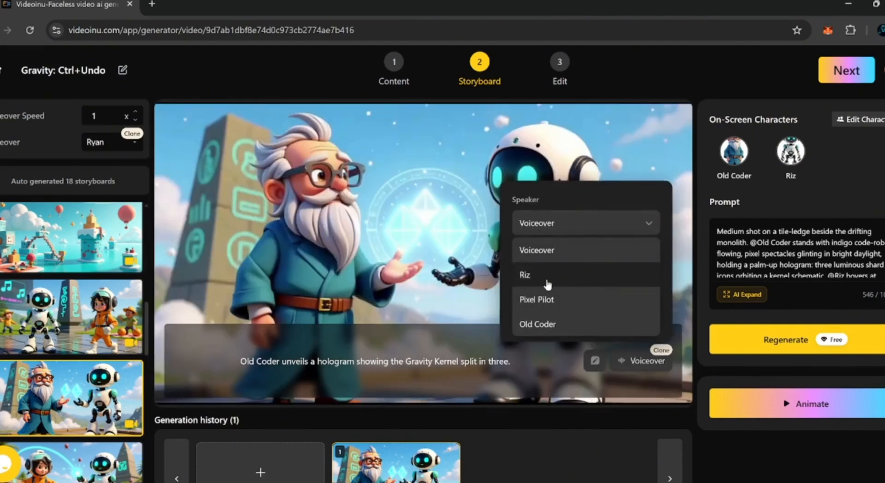
click(524, 275)
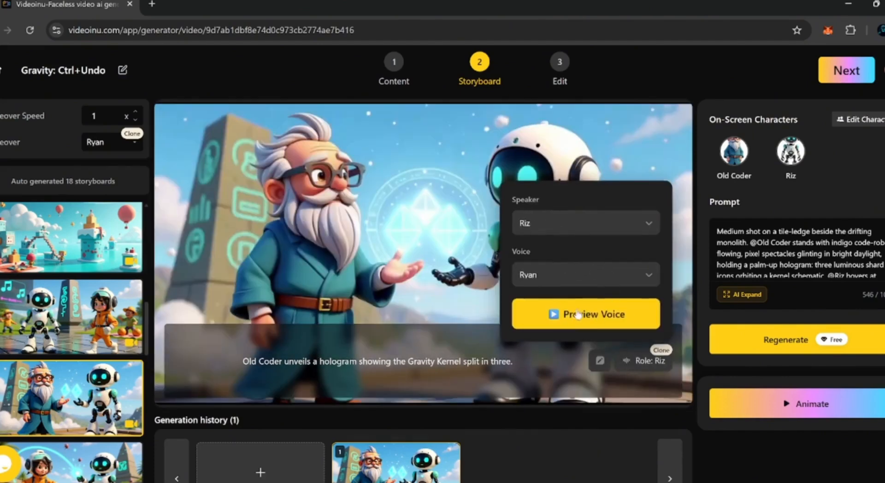
click(585, 314)
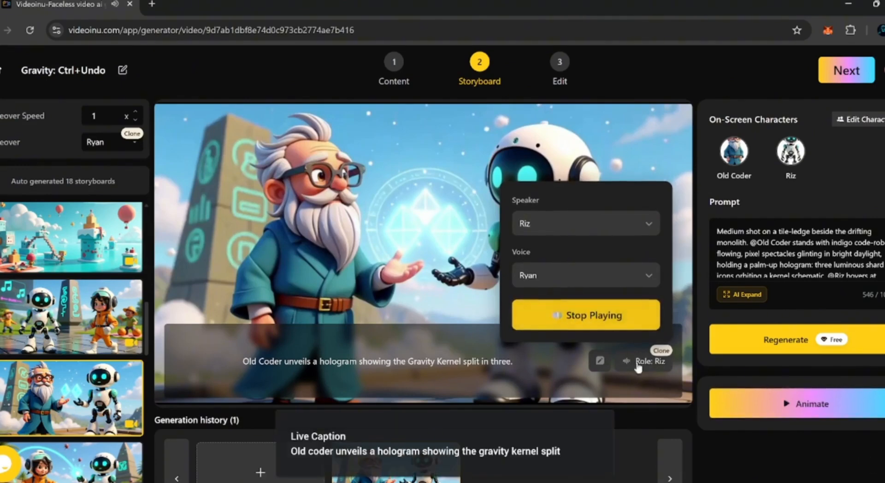
click(846, 70)
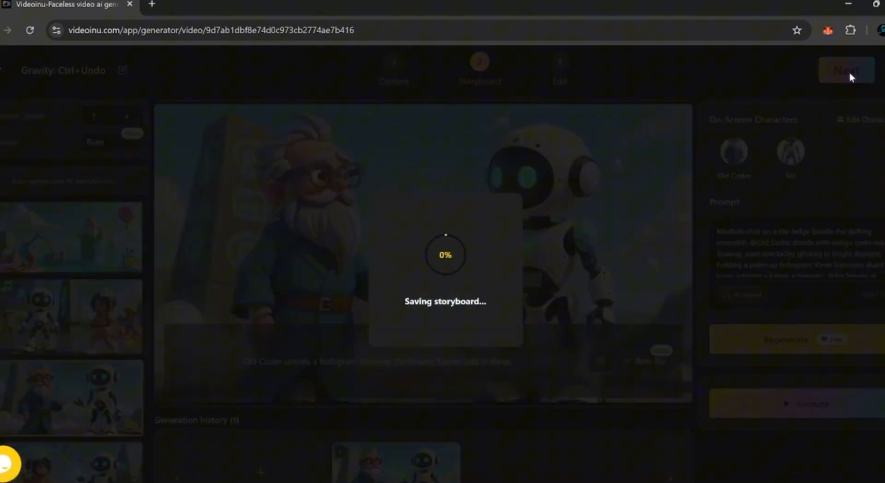
Pick another storyboard as the cover, review subtitle settings, and show Background Music.
click(845, 70)
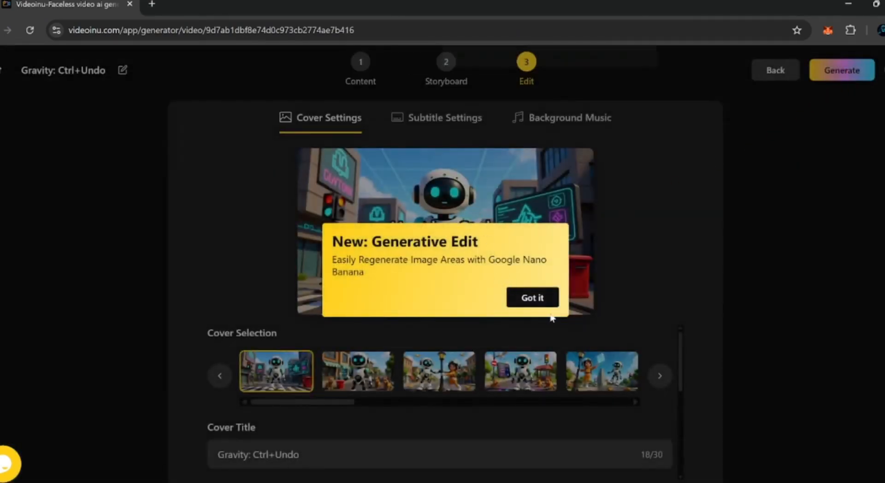
click(531, 298)
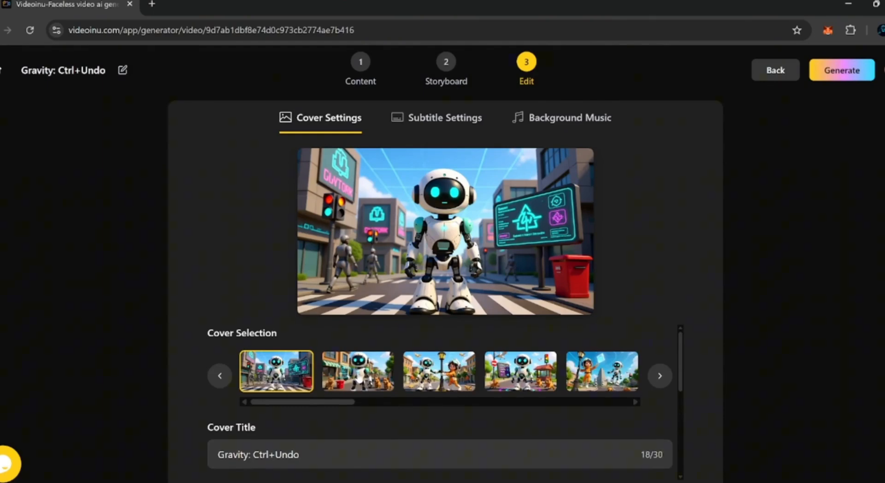
click(357, 371)
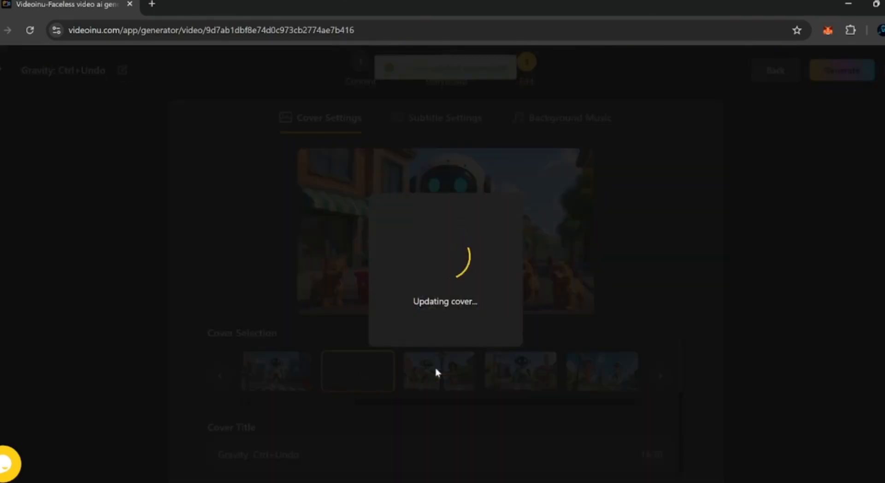
click(445, 117)
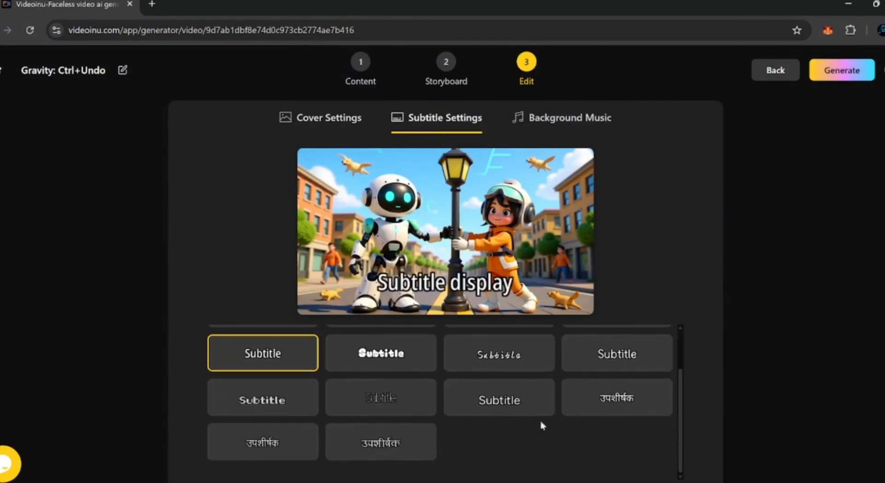
scroll(down, 3)
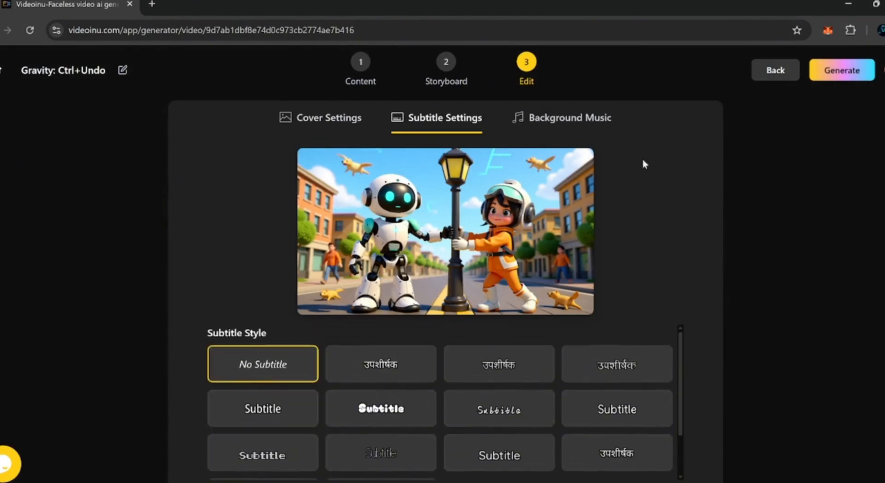
click(569, 117)
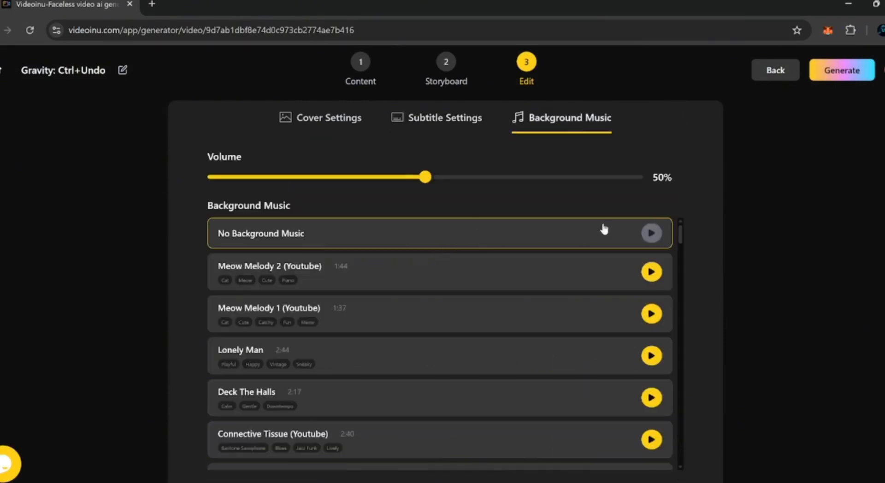
Keep No Background Music, return to Cover Settings, and generate the final video.
scroll(down, 3)
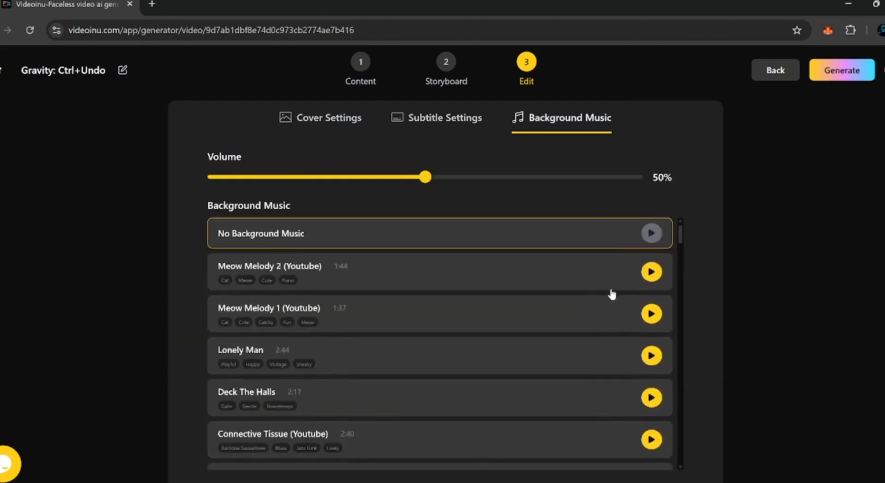
scroll(down, 3)
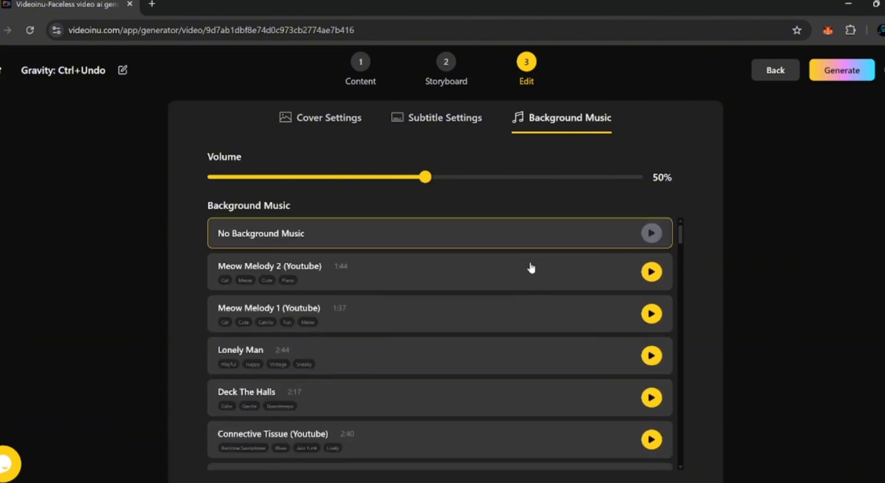
click(320, 117)
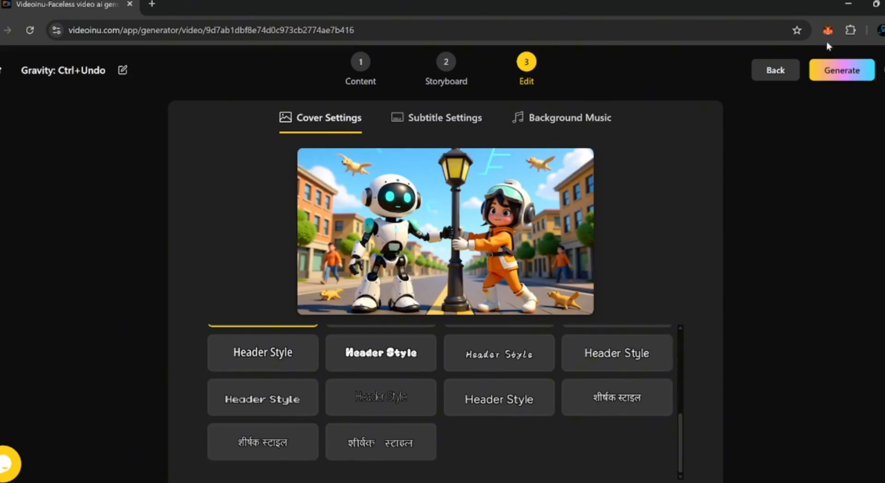
click(841, 70)
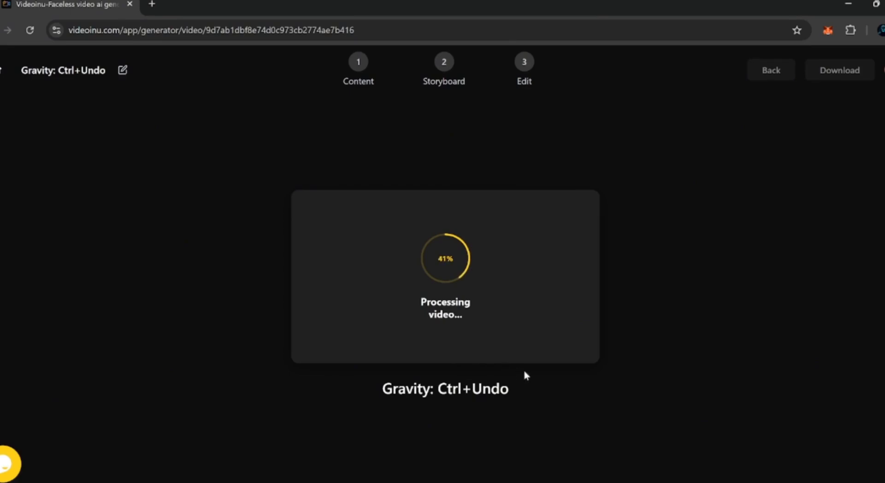
mouse_move(404, 249)
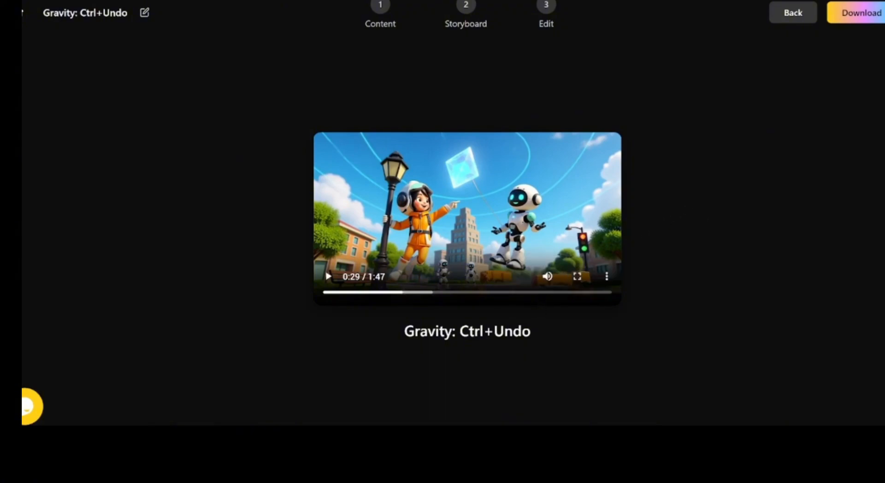
Download the Gravity: Ctrl+Undo video, dismiss the Download Completed message and return home.
click(860, 12)
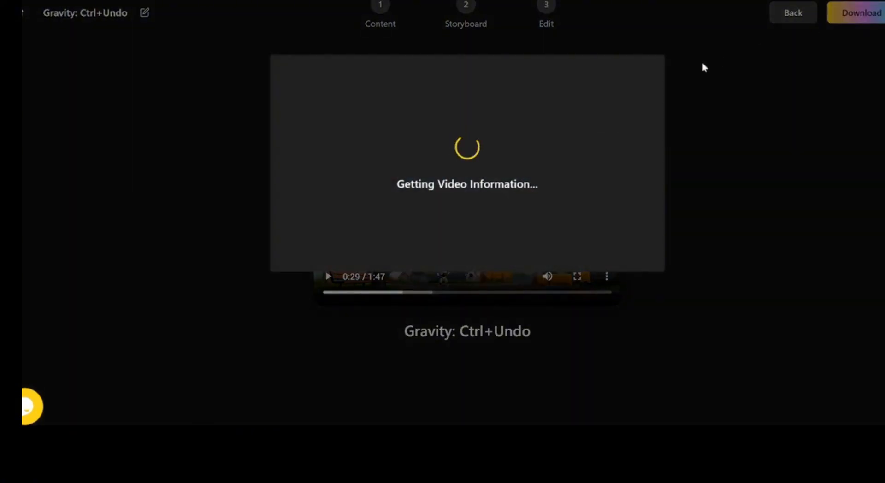
click(860, 12)
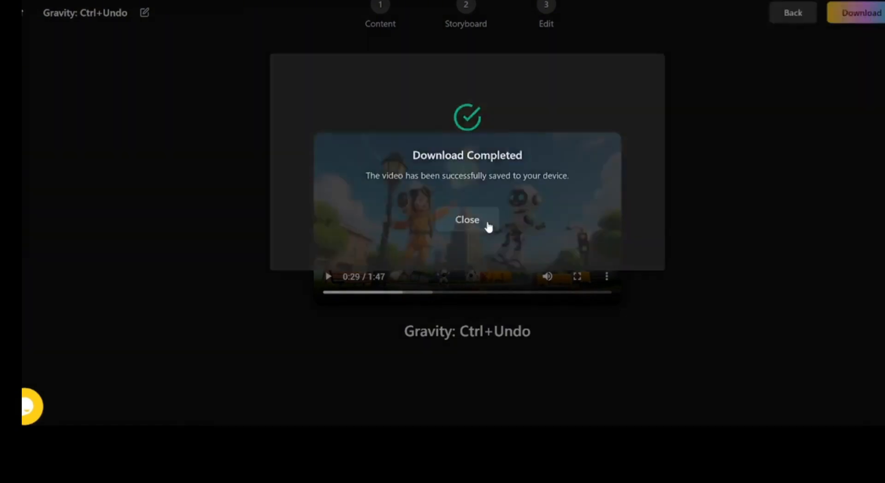
click(466, 219)
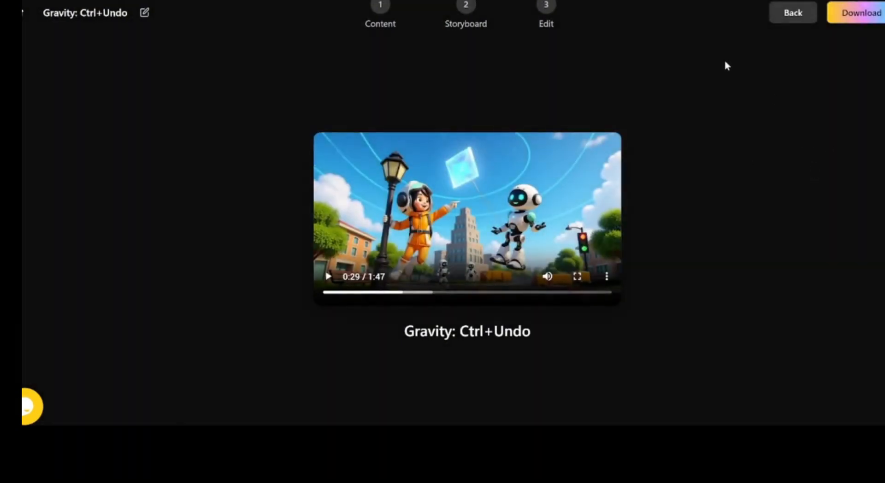
click(792, 12)
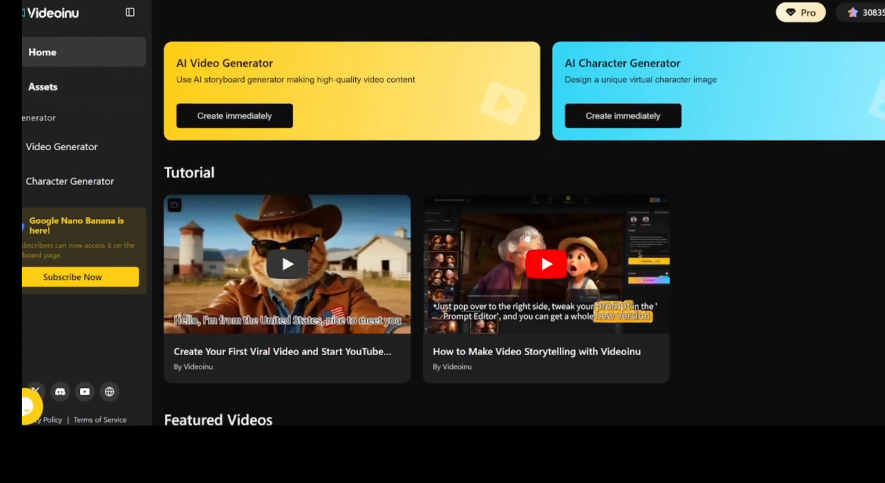
Start a new character from the AI Character Generator's Create button.
click(622, 115)
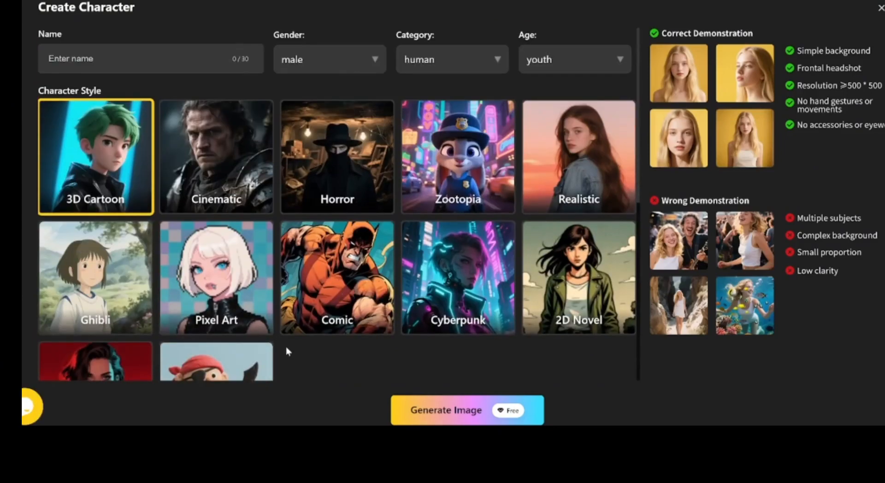
Name the character 'zero', keep male human youth, and choose the Realistic style.
click(149, 59)
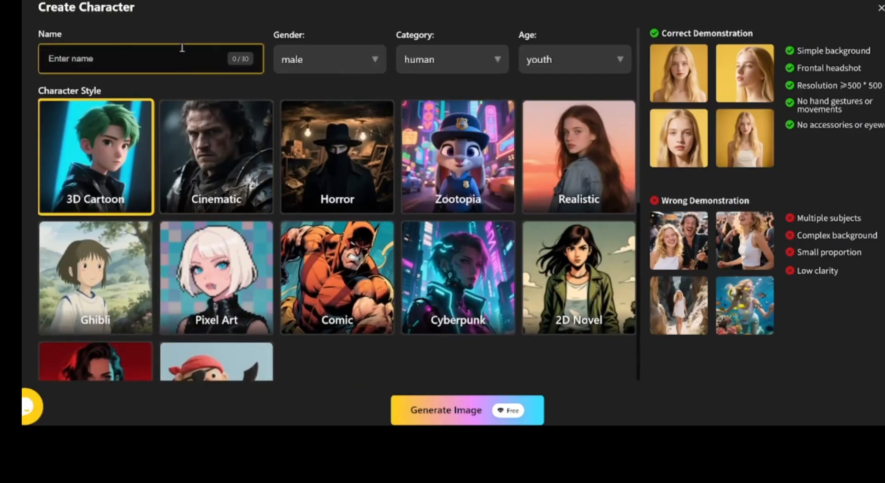
text(zero)
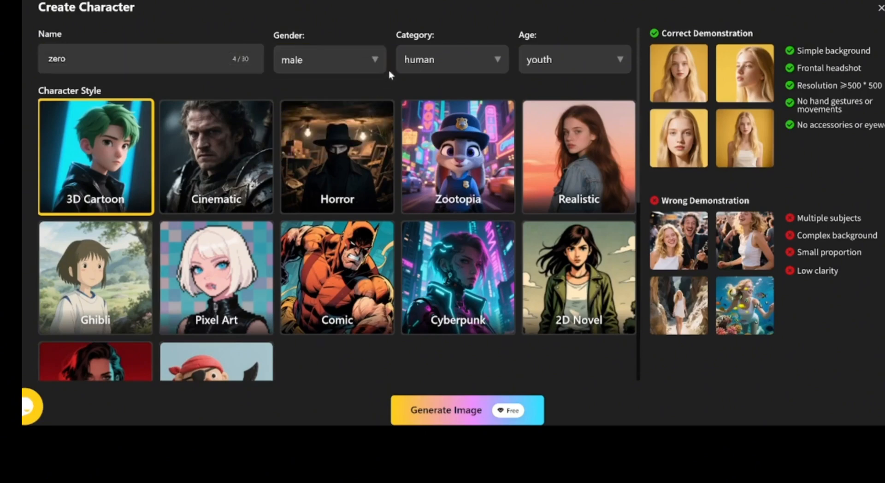
click(452, 59)
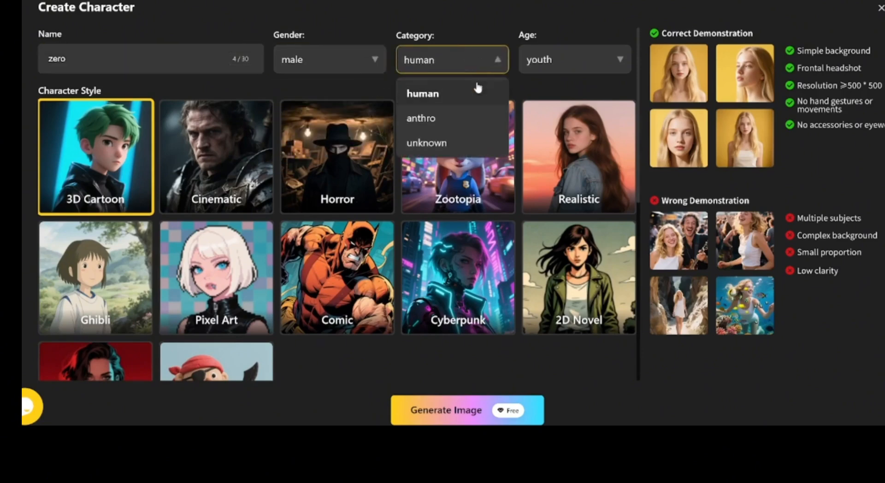
click(573, 59)
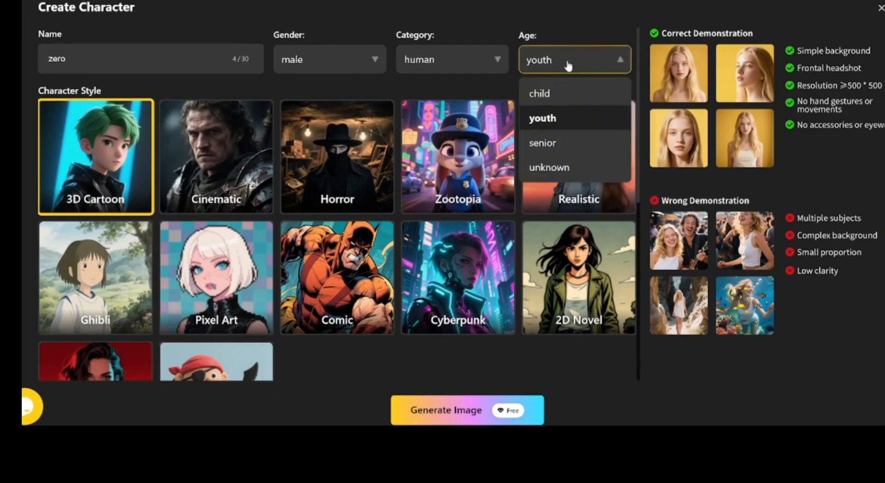
click(542, 118)
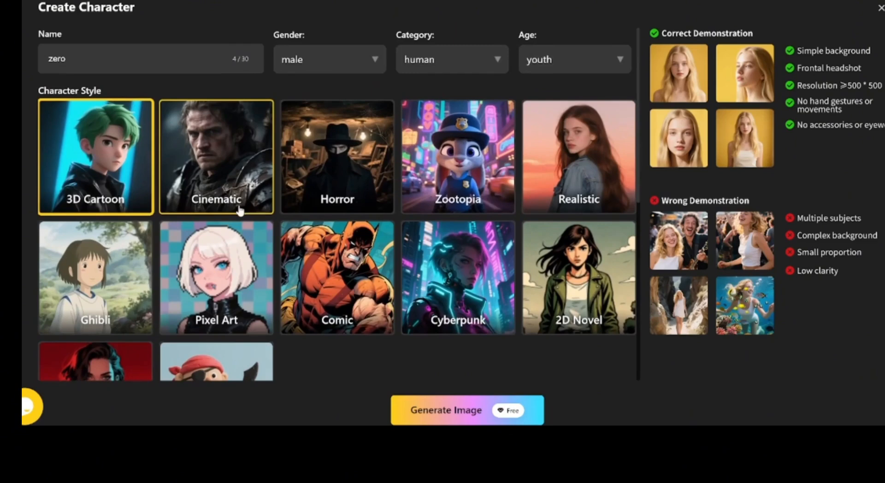
click(337, 277)
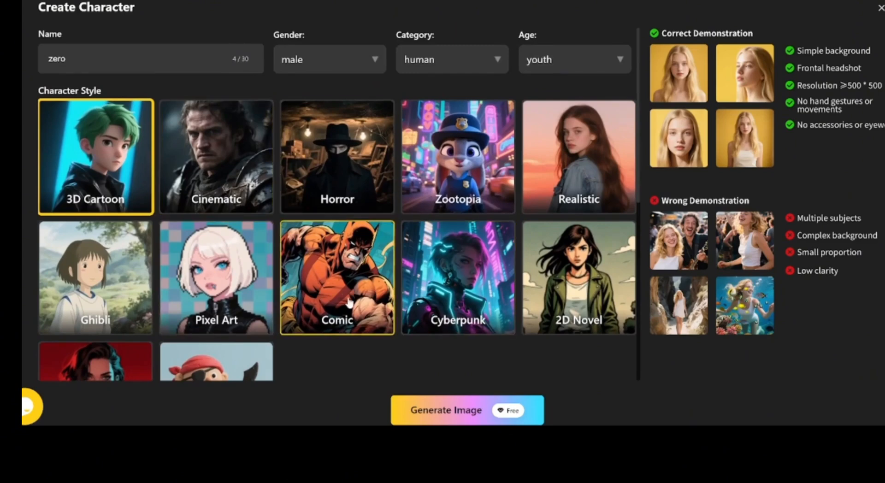
click(578, 278)
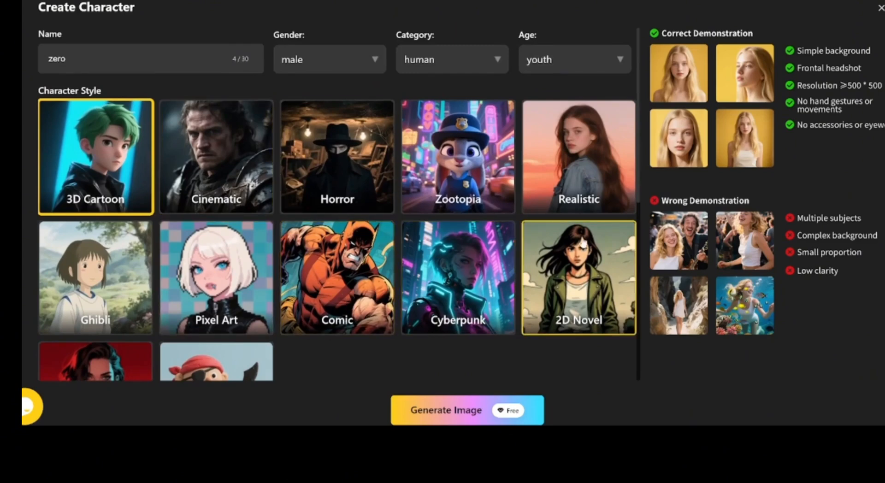
click(578, 157)
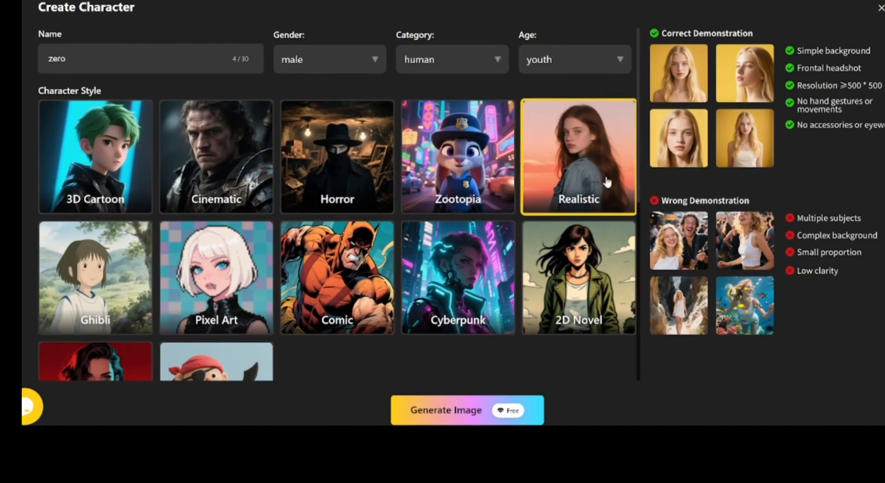
Build the prompt template from Hair, Skin, body type labels and select it for copying.
scroll(down, 3)
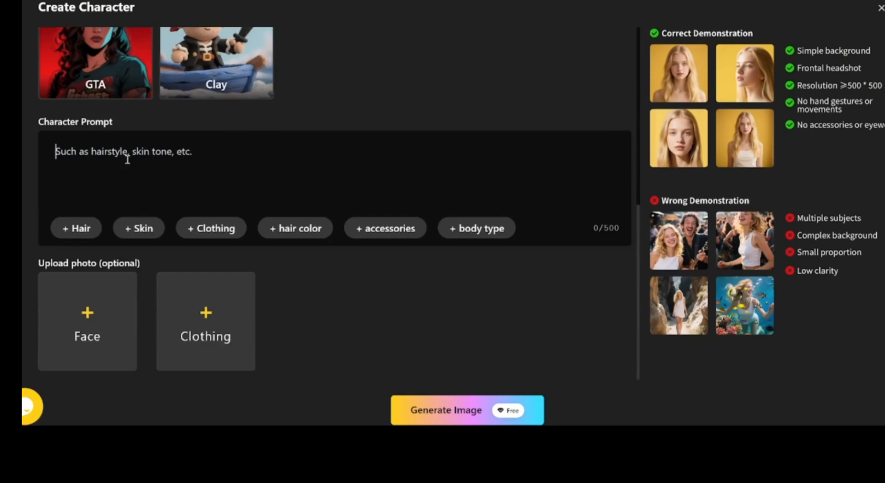
click(75, 228)
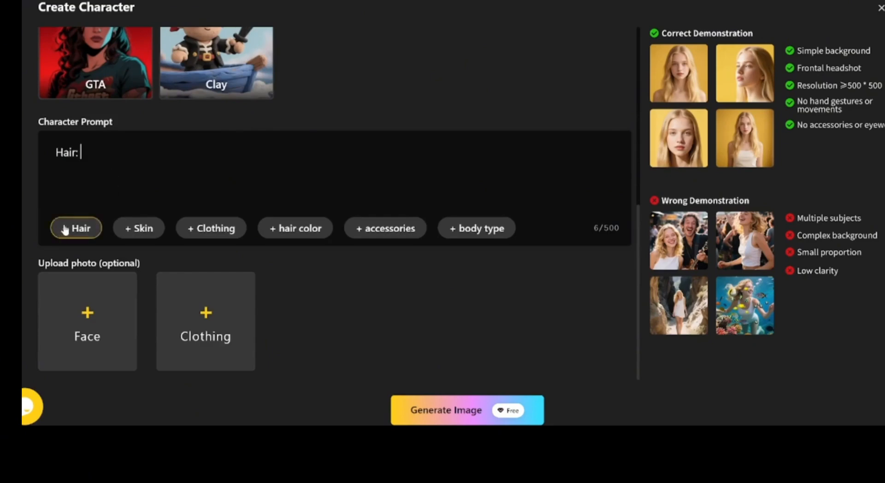
click(139, 227)
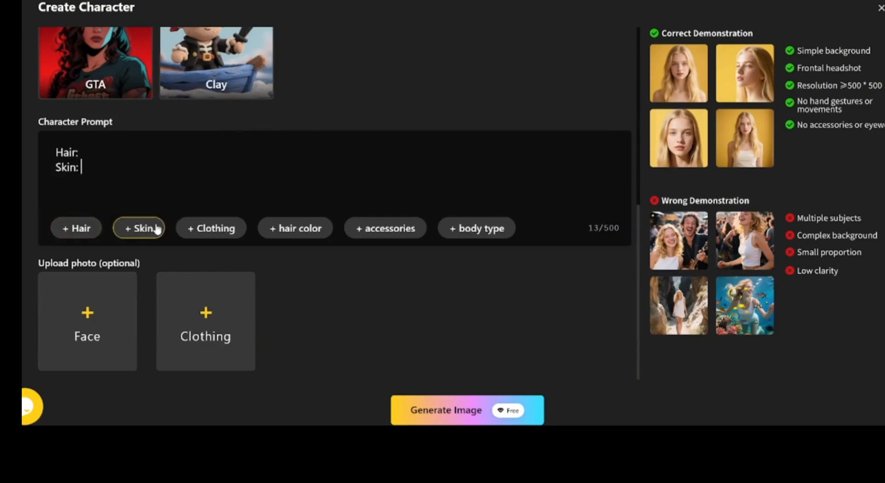
click(385, 227)
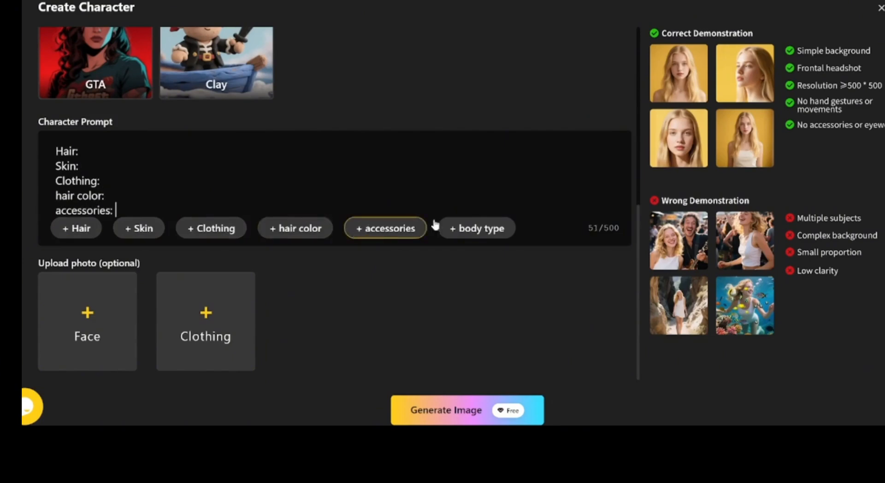
click(385, 228)
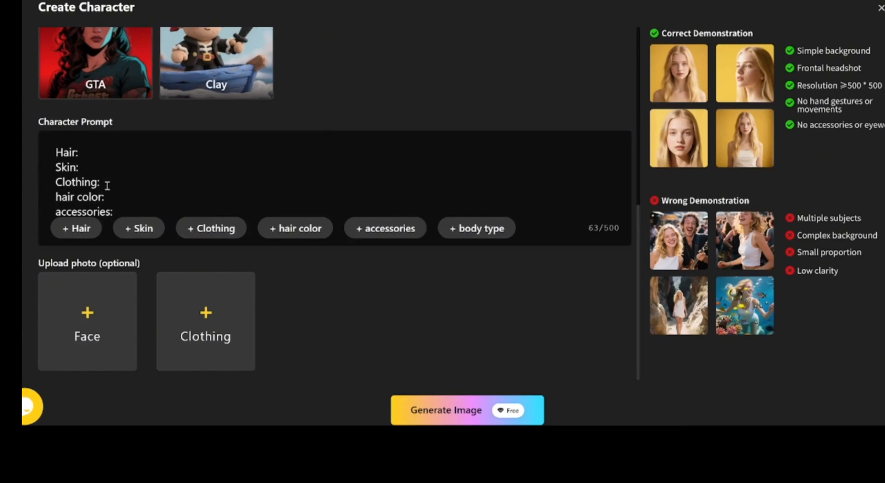
click(82, 152)
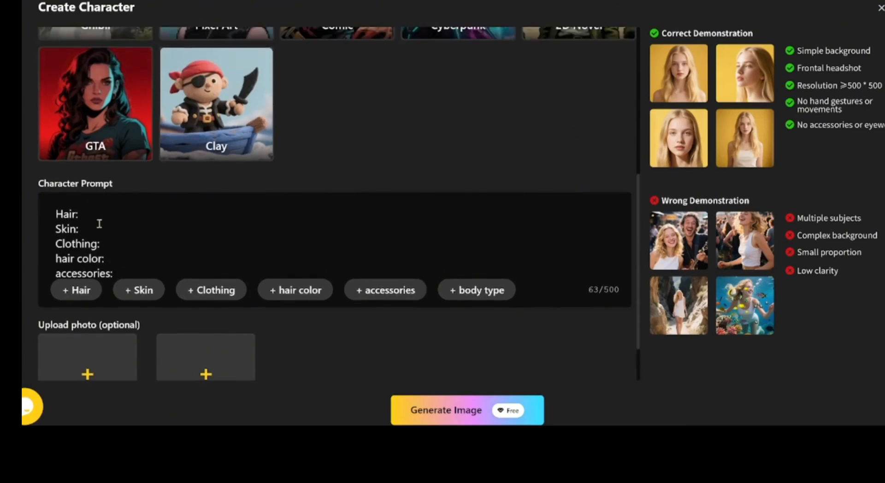
mouse_move(96, 219)
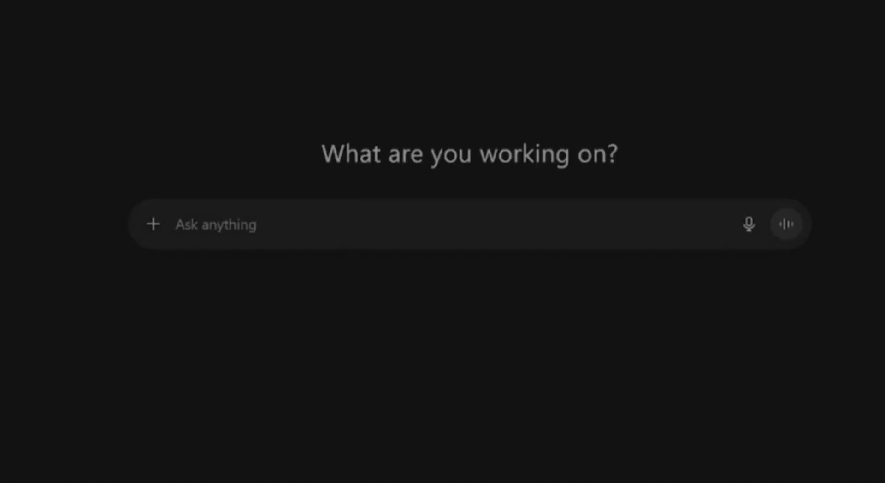
Ask ChatGPT to 'generate a male character' from the Hair/Skin/Clothing template.
text(Hair:)
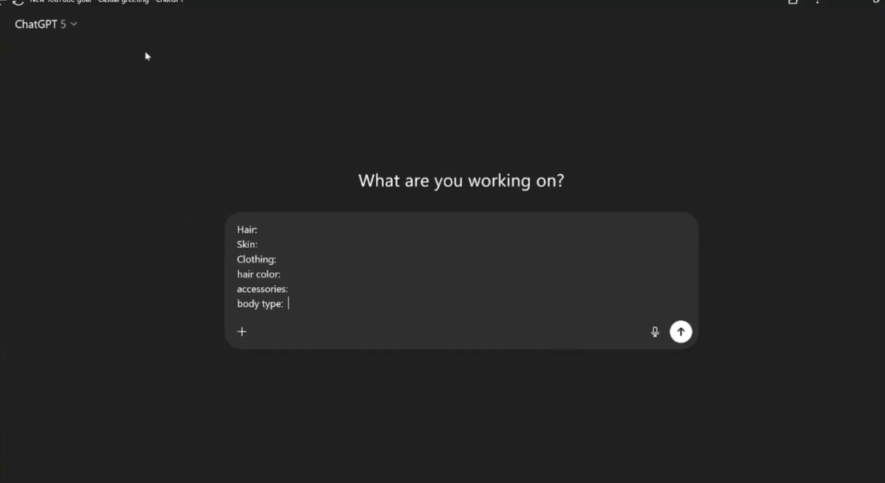
text(generate a male)
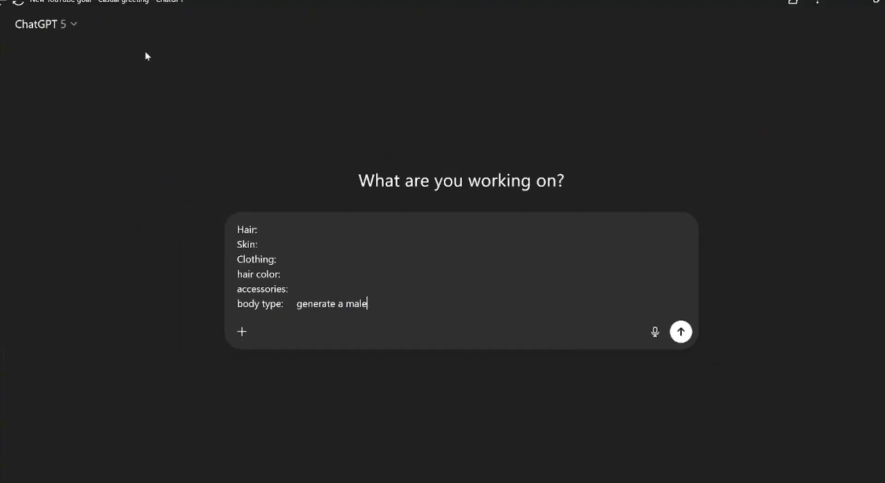
text(character)
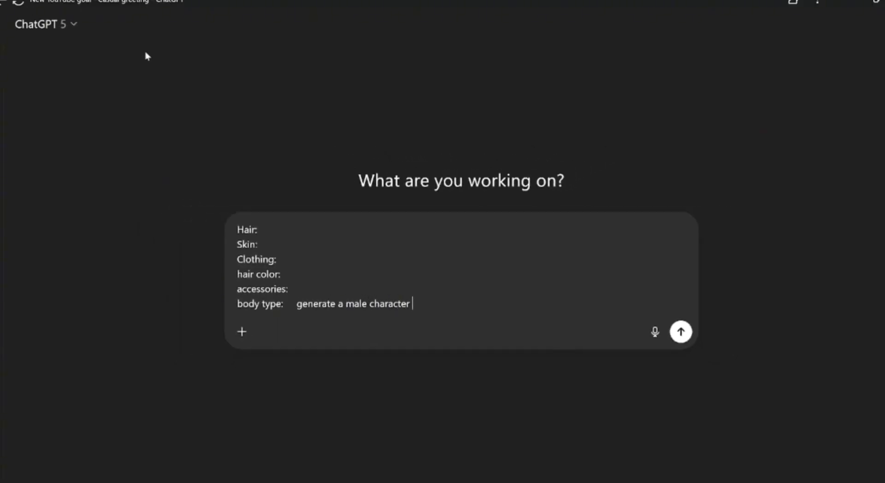
click(680, 331)
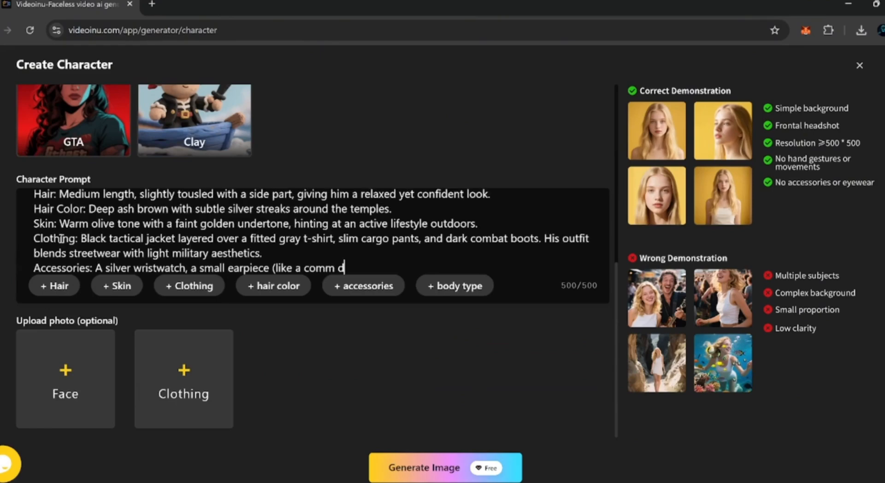
Generate a preview image of zero from the trimmed character prompt.
scroll(down, 3)
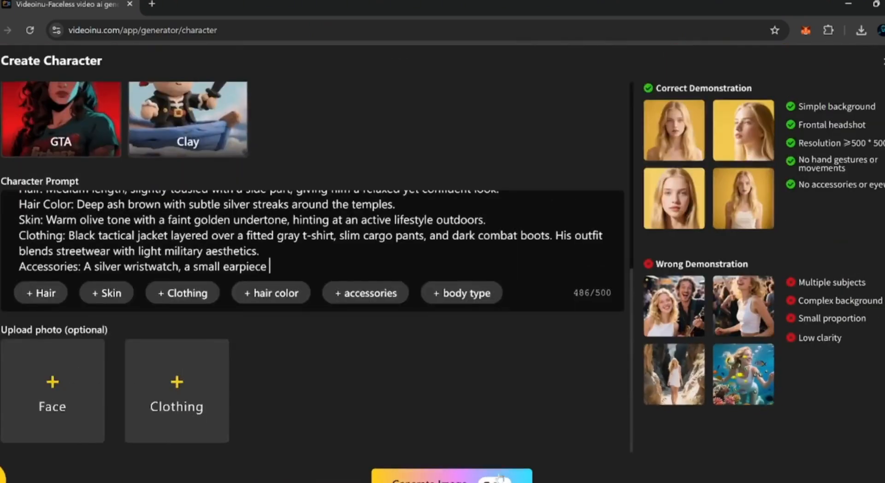
click(451, 476)
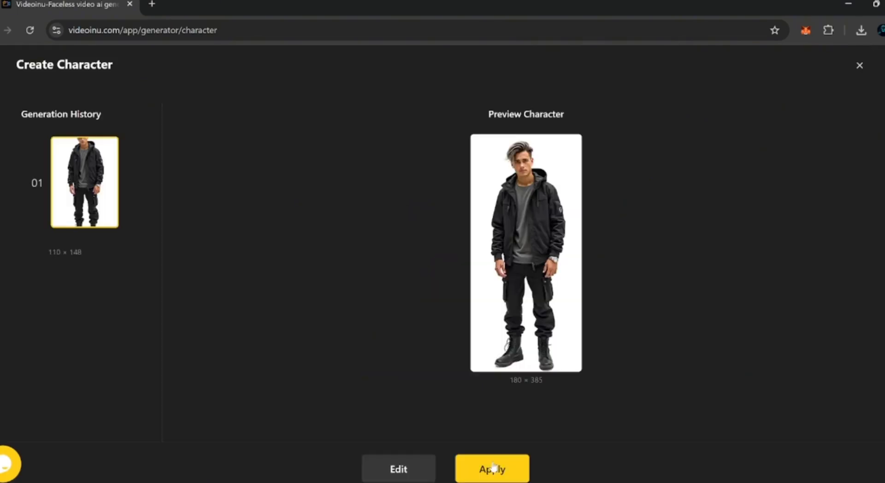
mouse_move(571, 250)
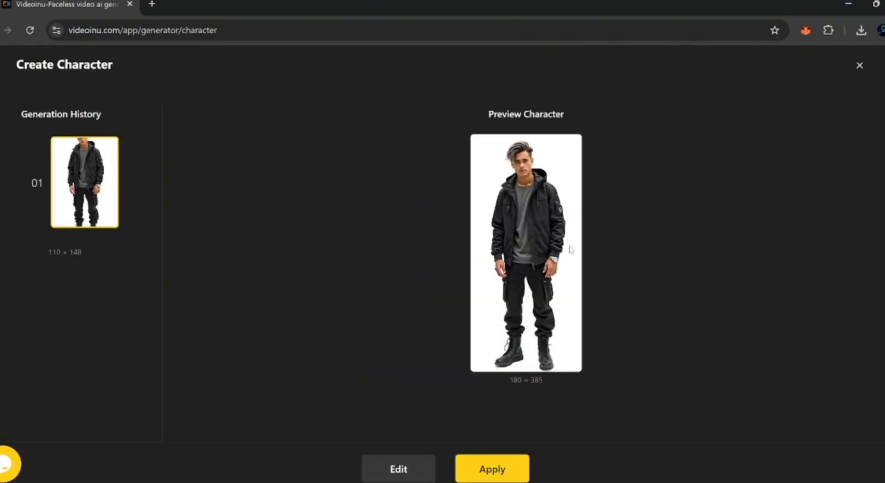
Apply the generated man in the black jacket as the saved character zero.
click(491, 468)
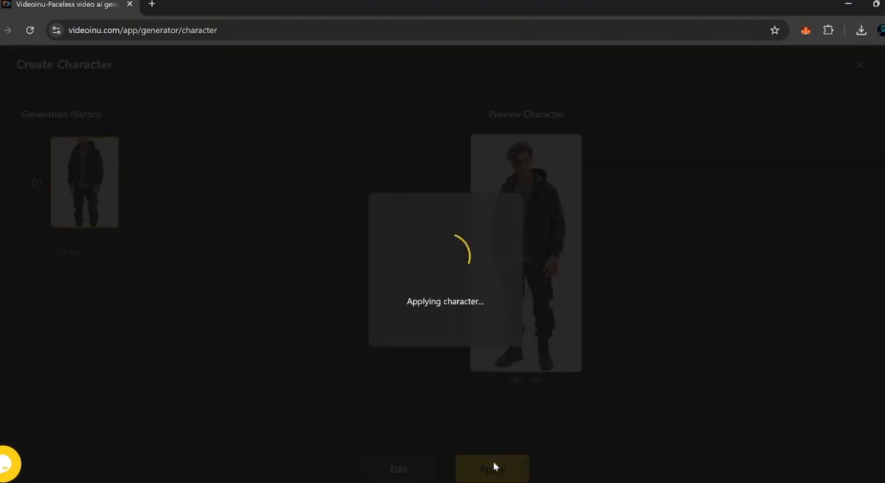
click(491, 469)
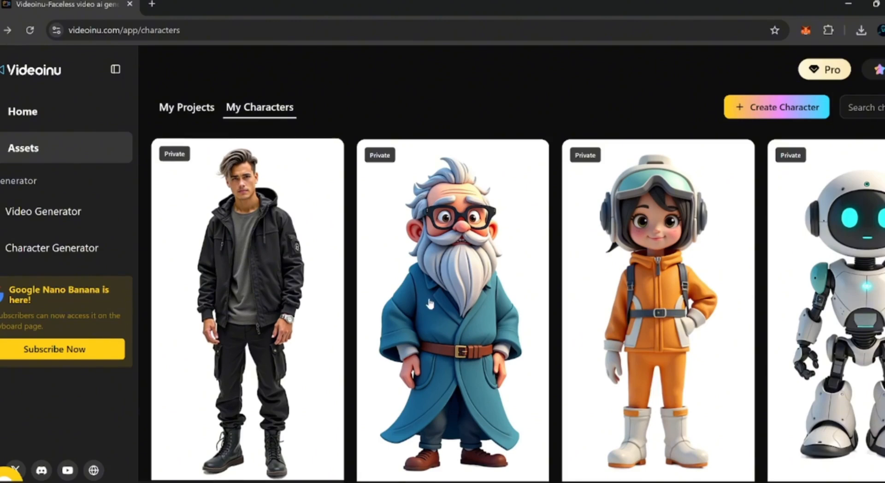
Check that zero appears in My Characters, then go back to Home.
scroll(down, 3)
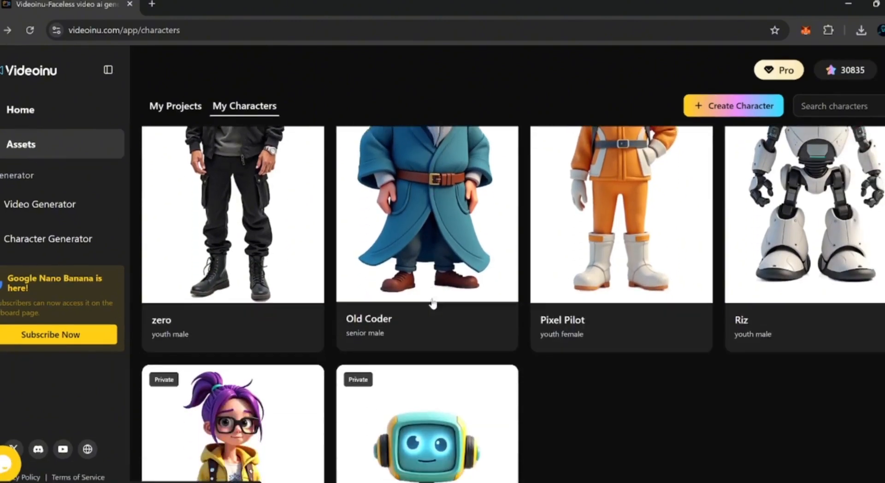
scroll(down, 3)
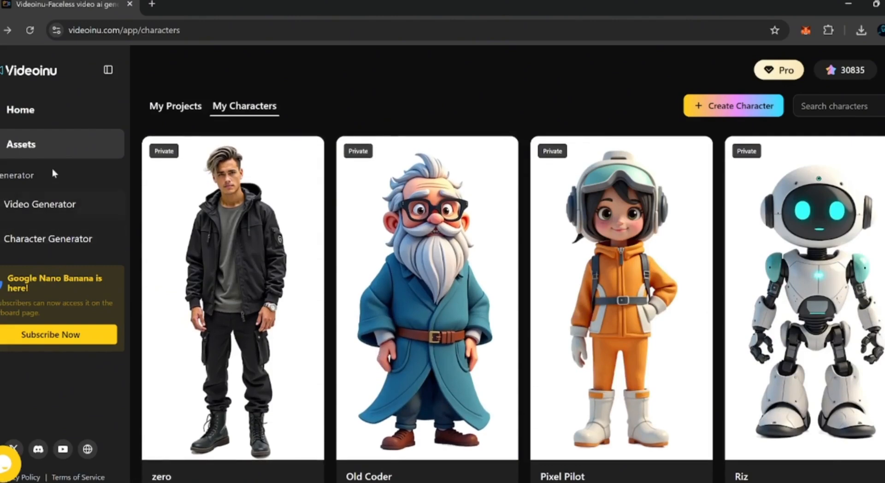
mouse_move(62, 119)
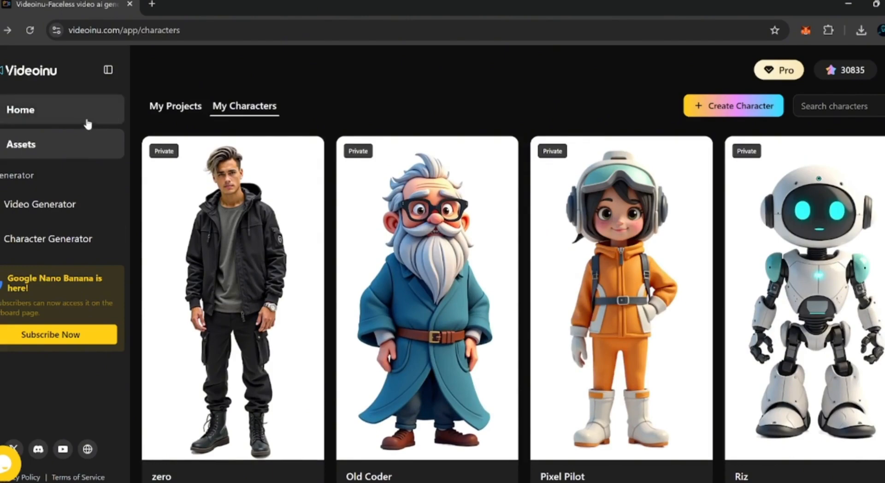
click(21, 109)
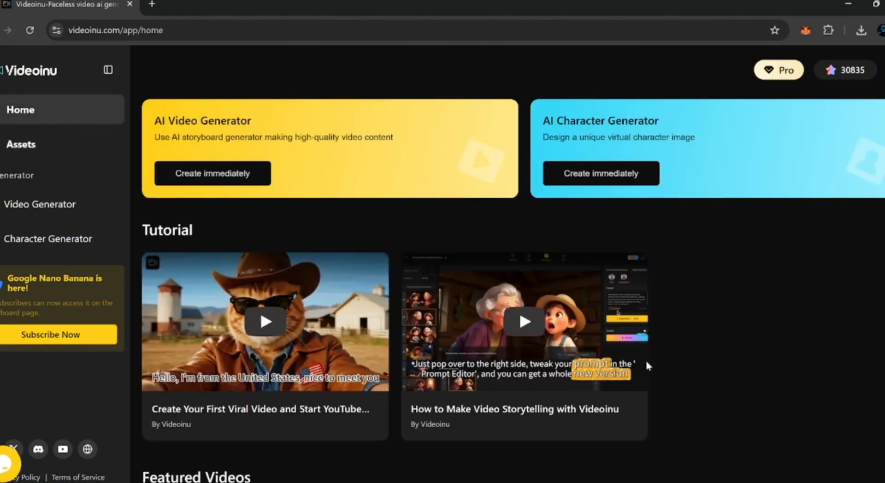
Scroll through the Featured Videos on the Videoinu home page.
scroll(down, 3)
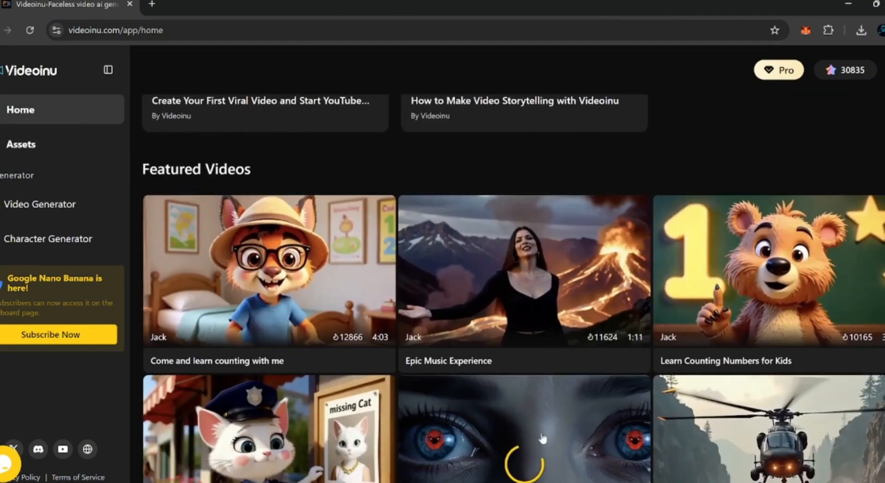
scroll(down, 3)
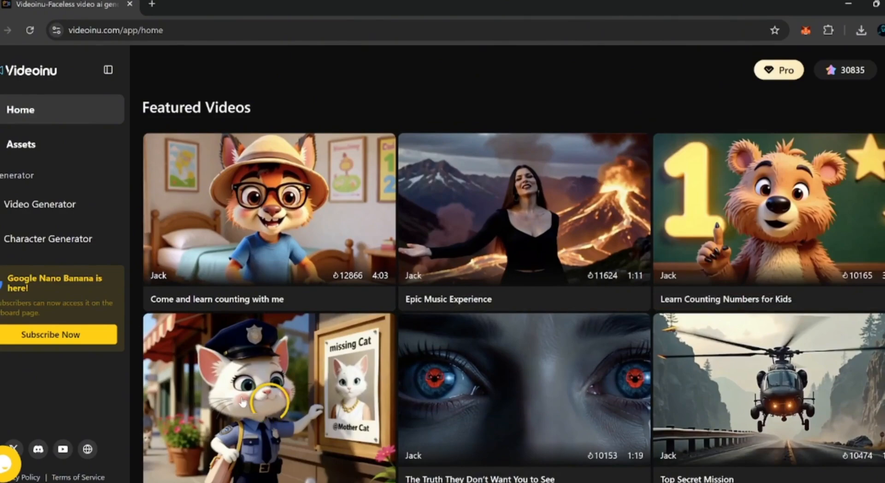
scroll(down, 3)
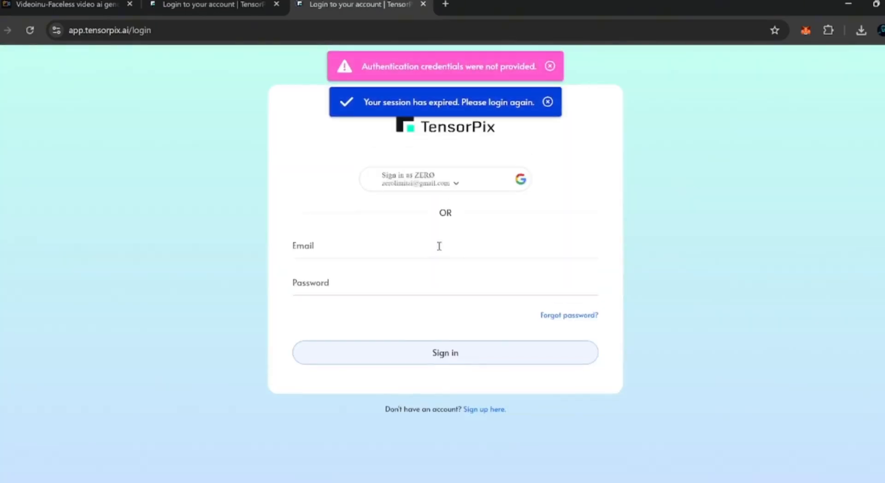
Sign in to TensorPix with Google and open the Video Enhance tool.
click(445, 178)
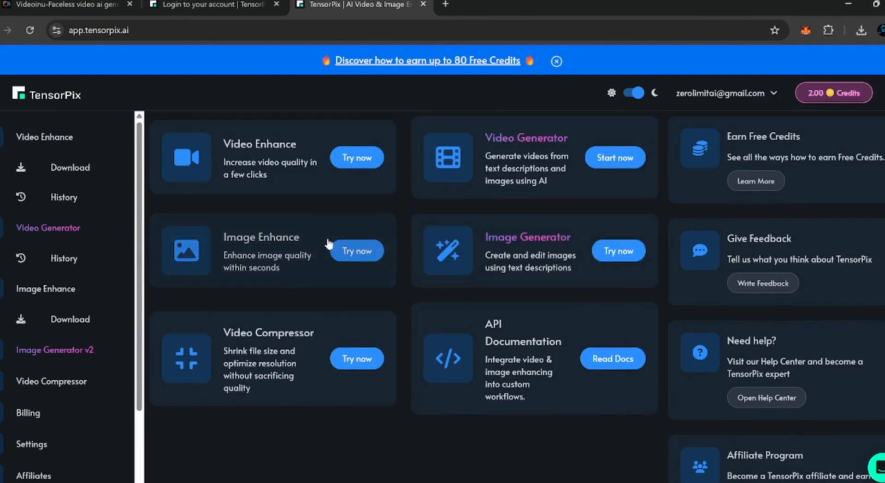
mouse_move(343, 316)
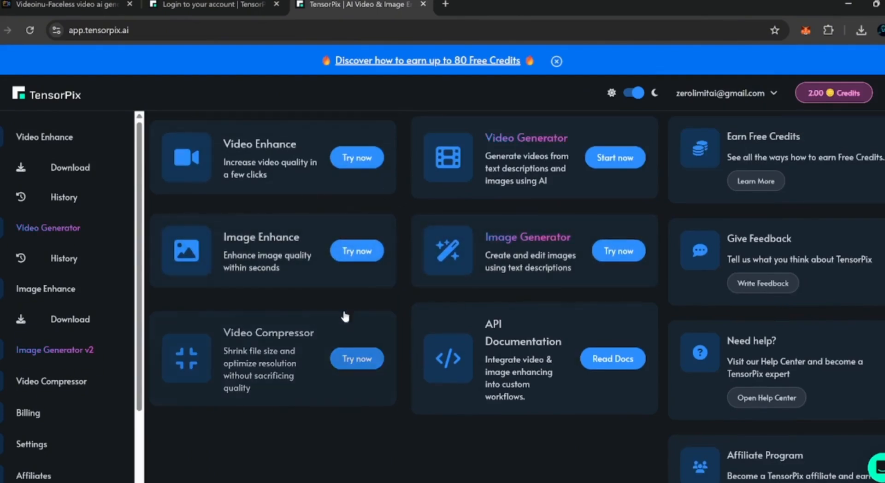
click(356, 157)
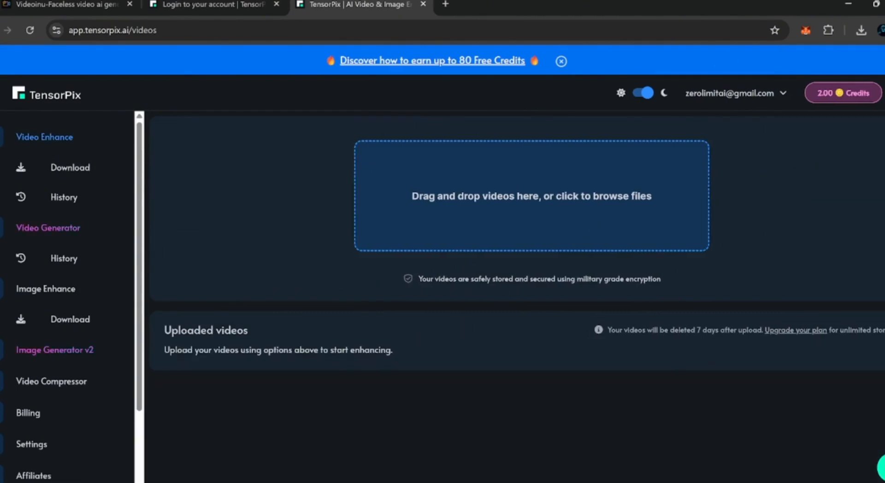
Upload Gravity_ Ctrl+Undo.mp4 from Chrome's downloads and switch back to Videoinu.
click(861, 30)
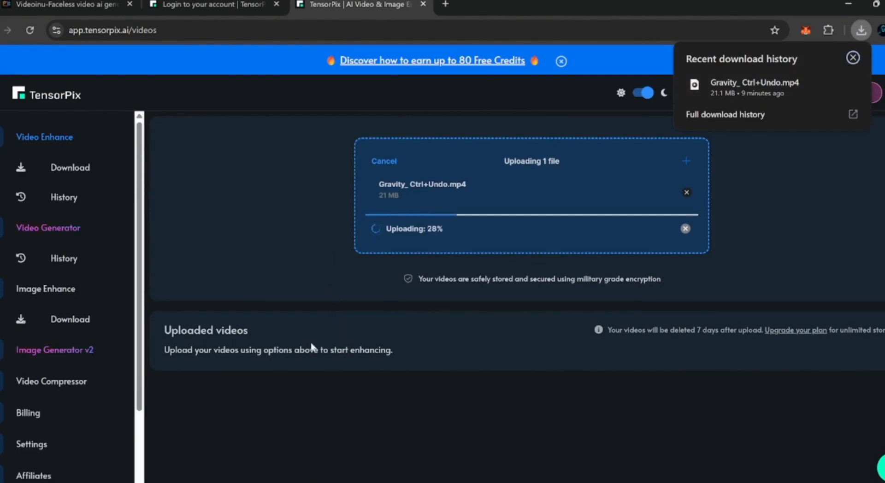
click(64, 5)
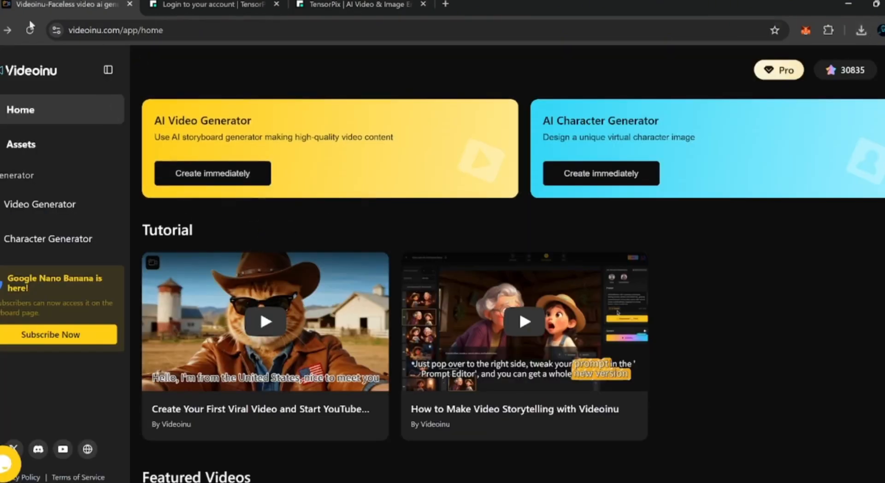
Check the TensorPix upload of Gravity_ Ctrl+Undo.mp4, then glance back at Videoinu's home page.
click(360, 5)
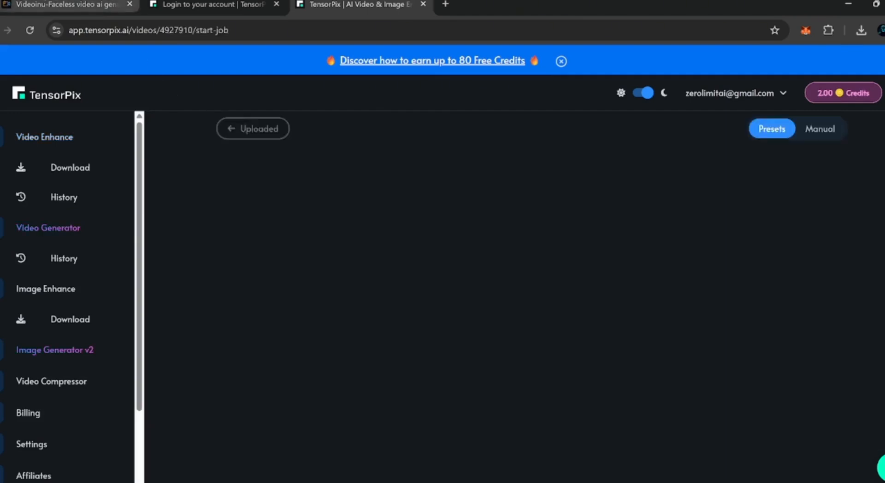
click(67, 5)
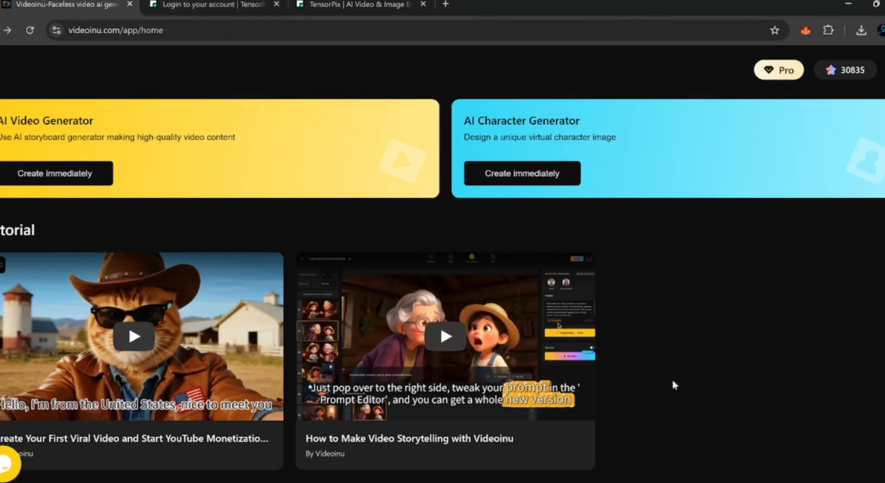
mouse_move(693, 409)
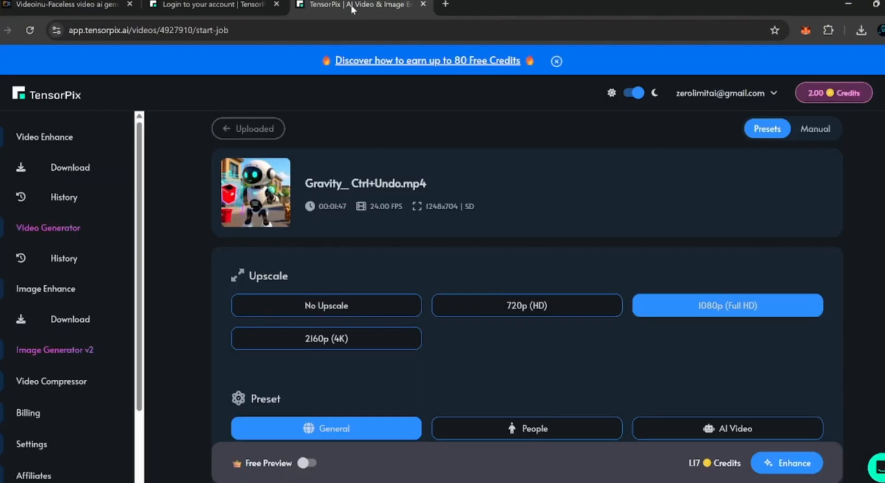
mouse_move(258, 21)
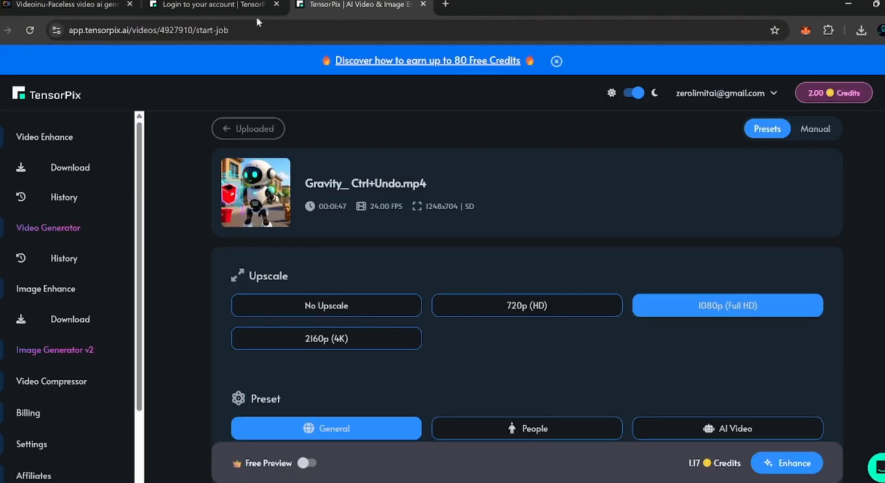